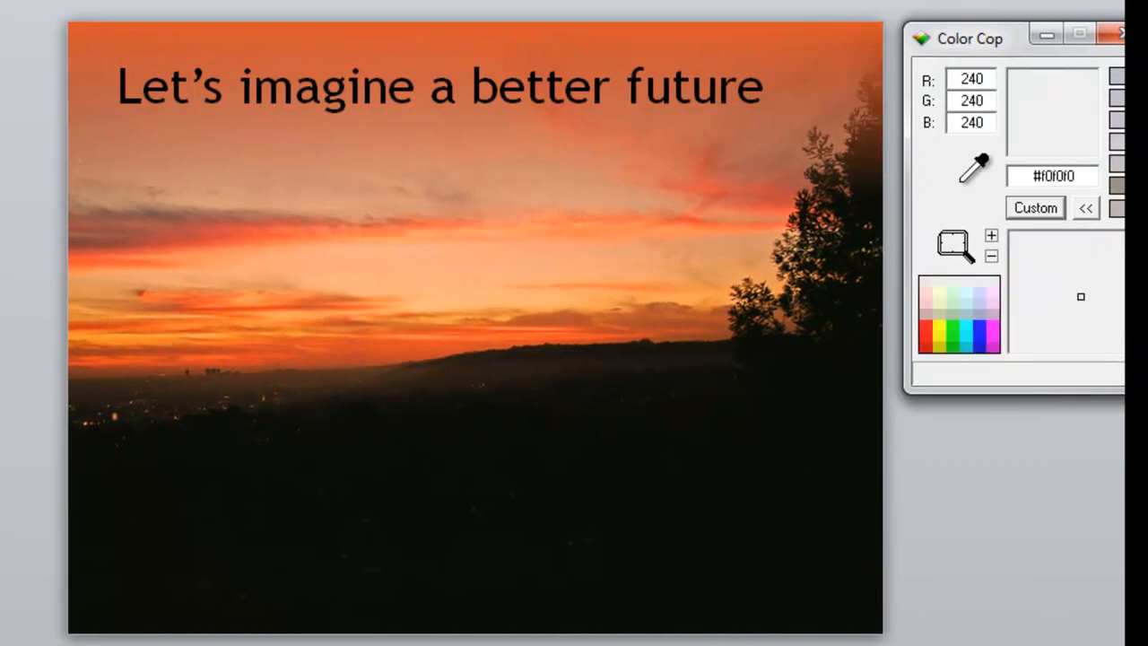
Sample the sunset's orange glow above the horizon, reading RGB 194, 68, 36 (#C24424)
click(355, 337)
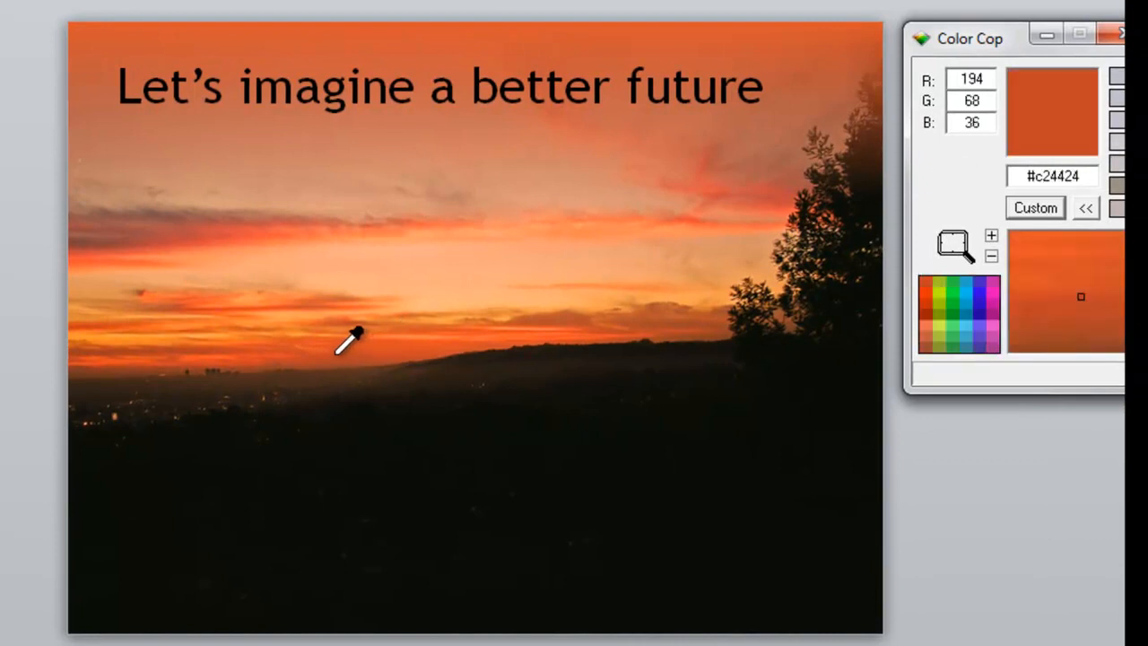
mouse_move(380, 330)
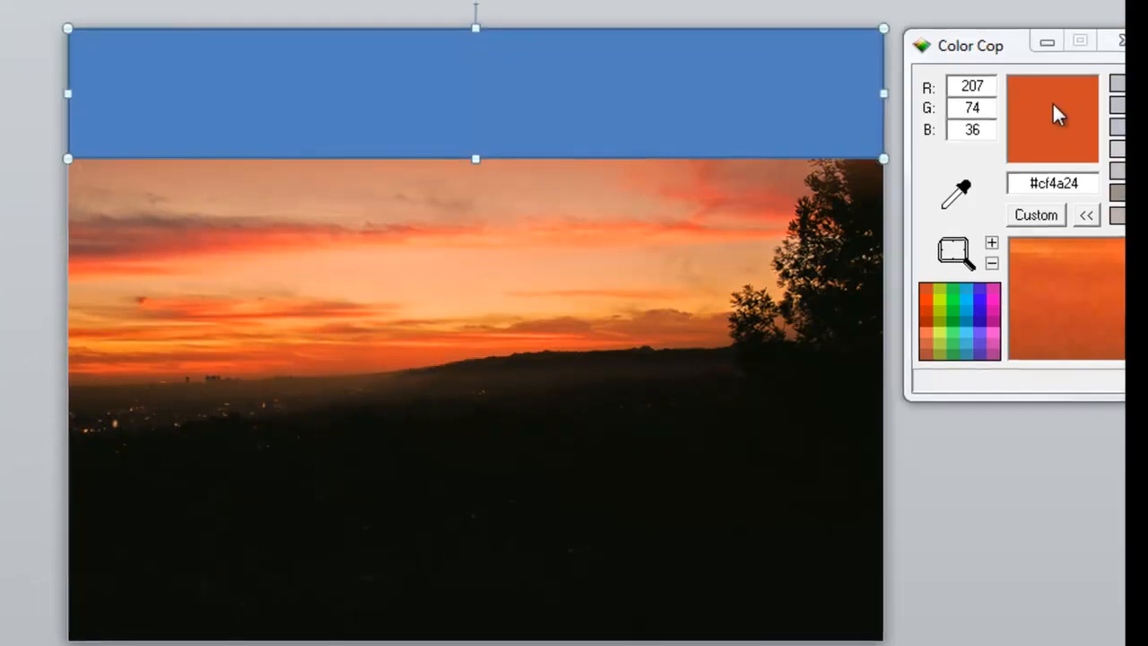
Fill the slide's top bar with the custom colour Red 207, Green 74, Blue 36
click(578, 38)
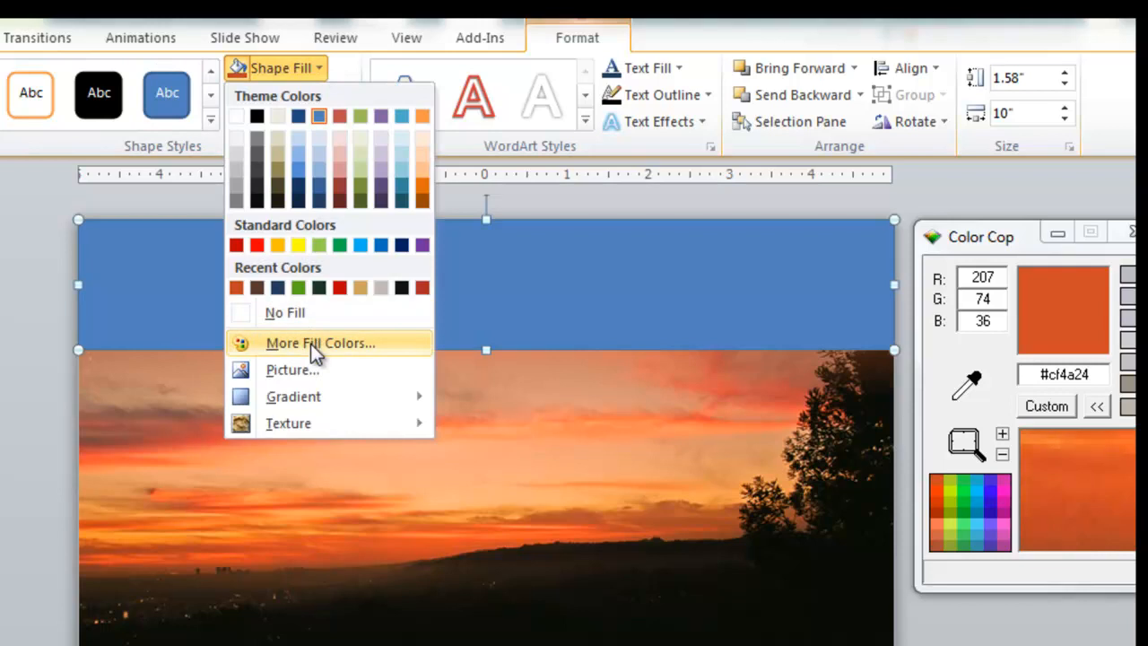
click(320, 342)
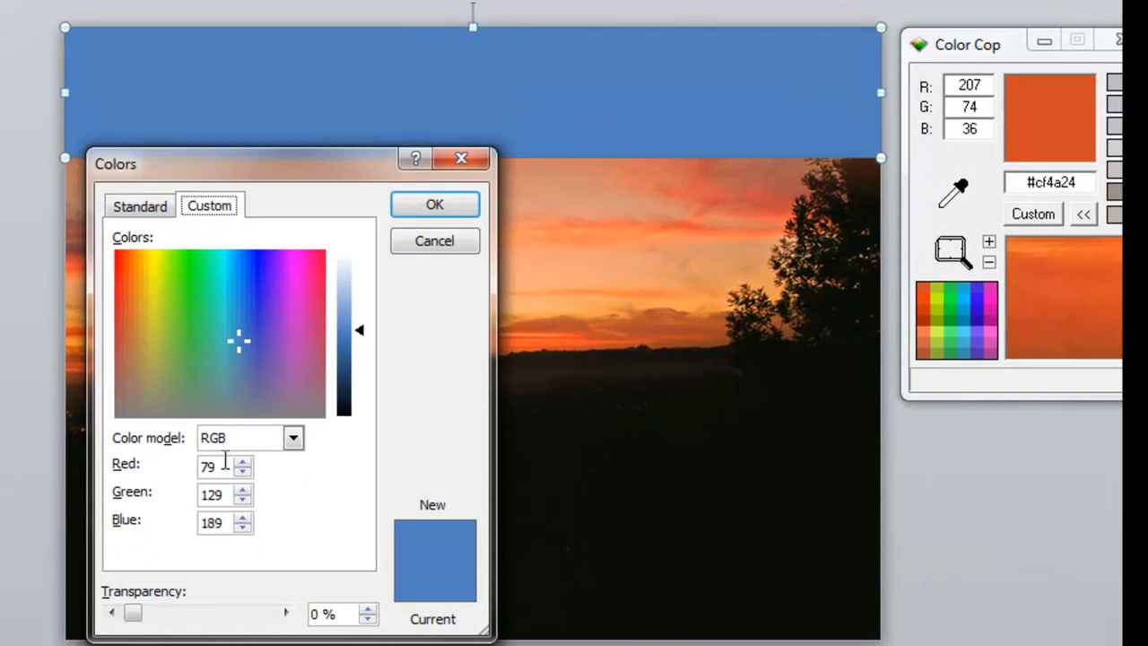
triple_click(208, 467)
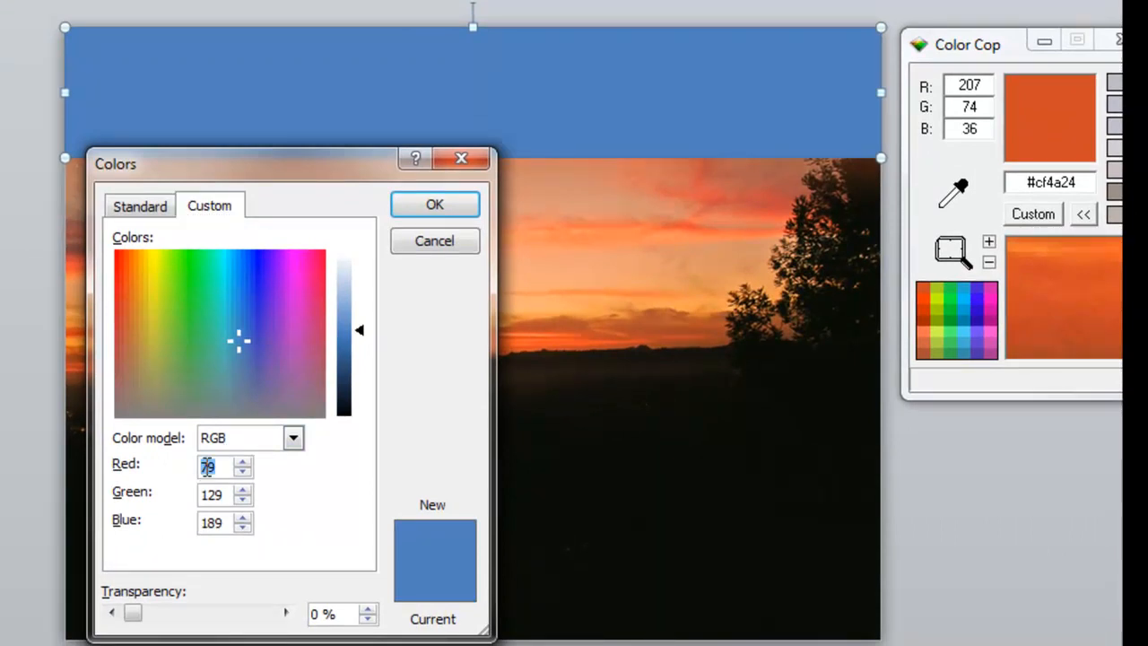
mouse_move(958, 107)
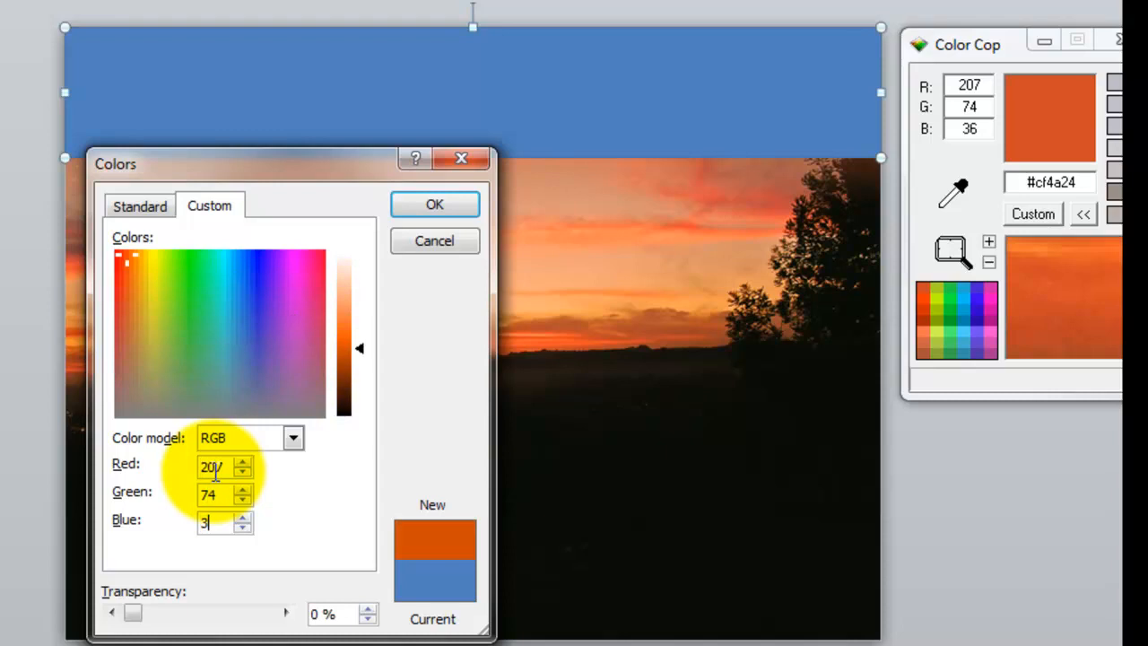
click(434, 204)
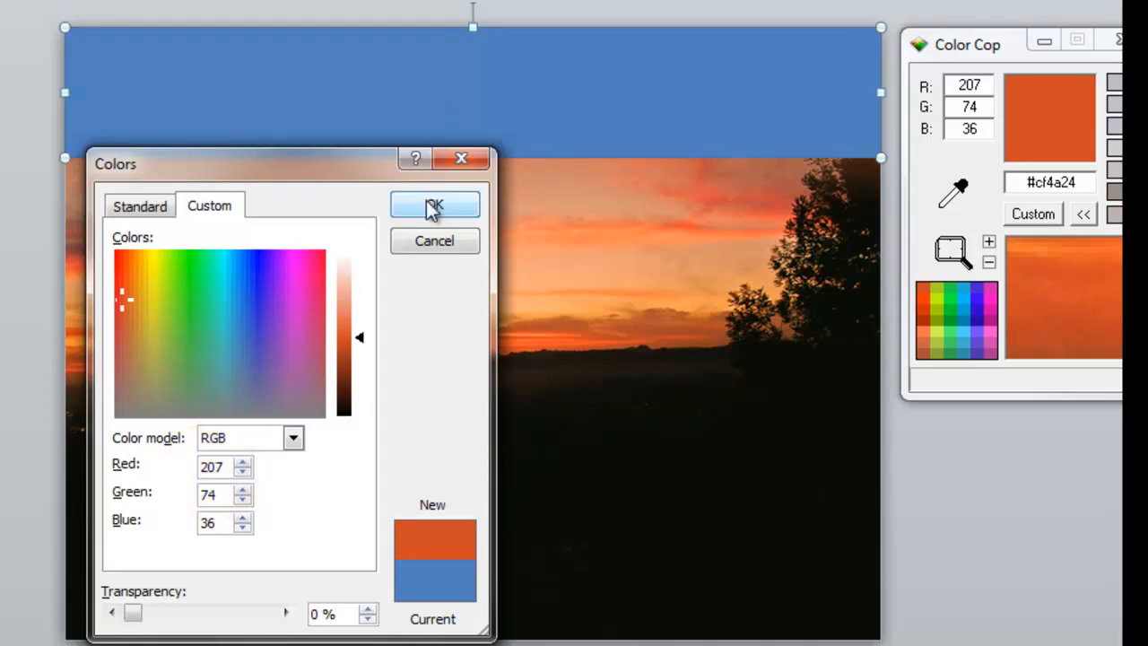
click(434, 205)
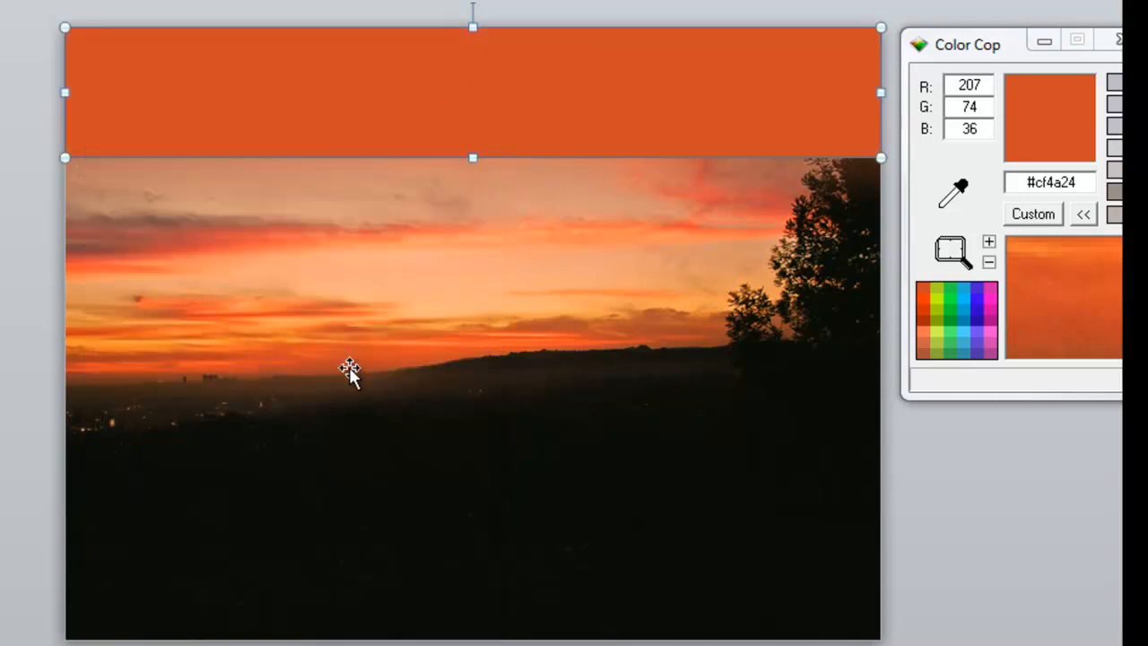
mouse_move(458, 99)
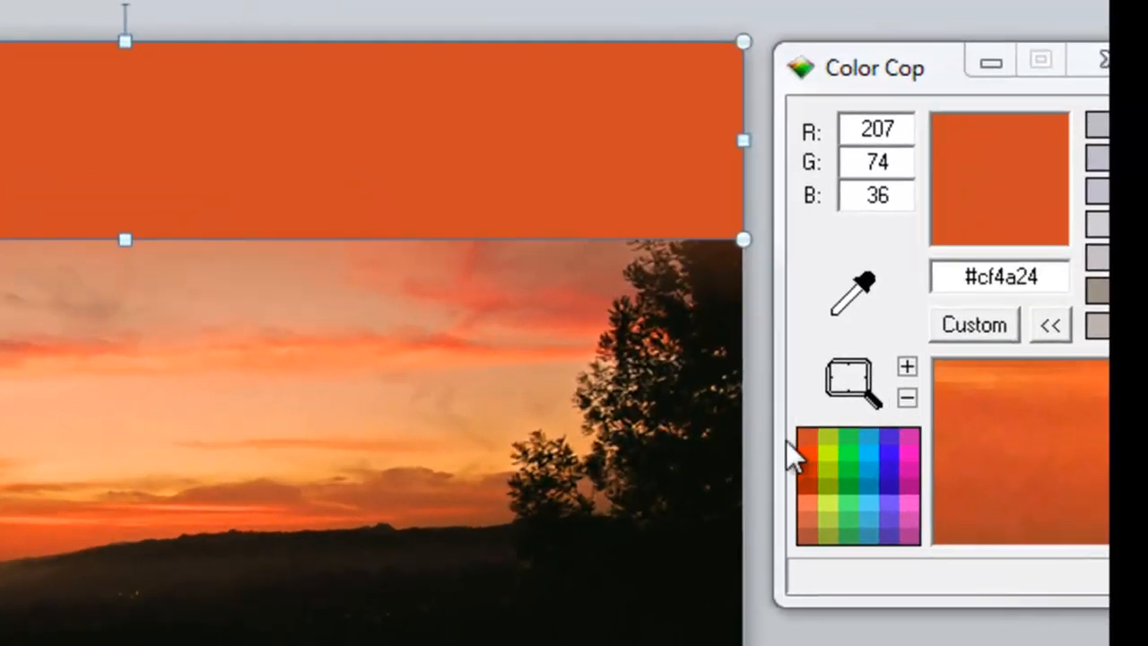
mouse_move(851, 403)
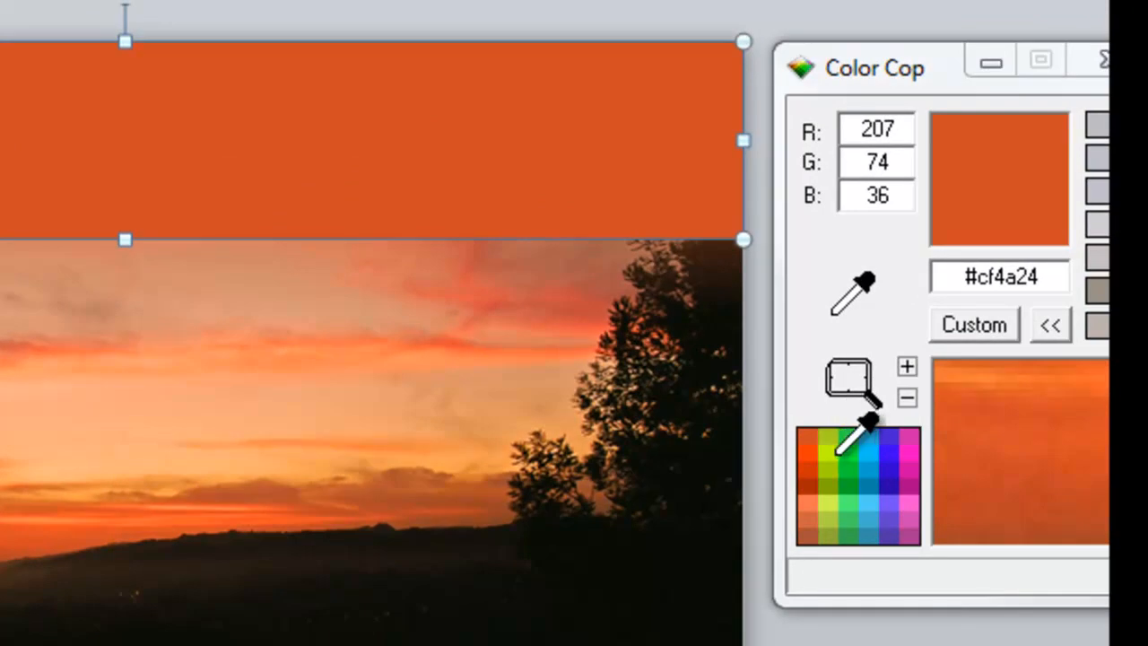
Sample a lime green from the palette, reading RGB 192, 245, 5 (#c0f505)
click(860, 436)
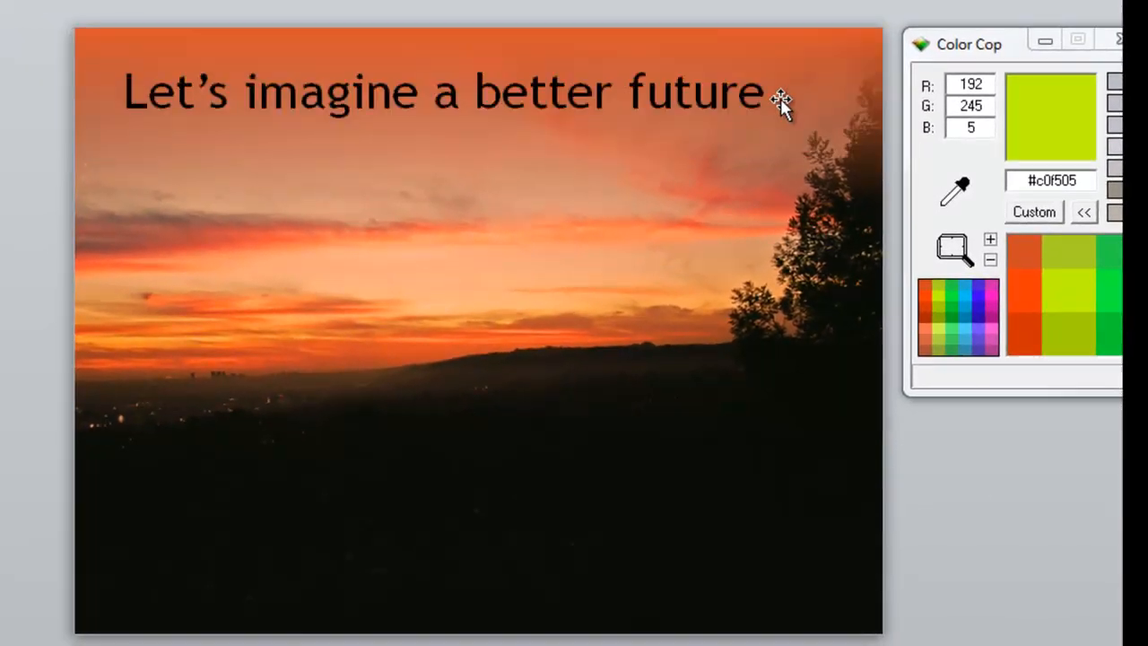
mouse_move(9, 143)
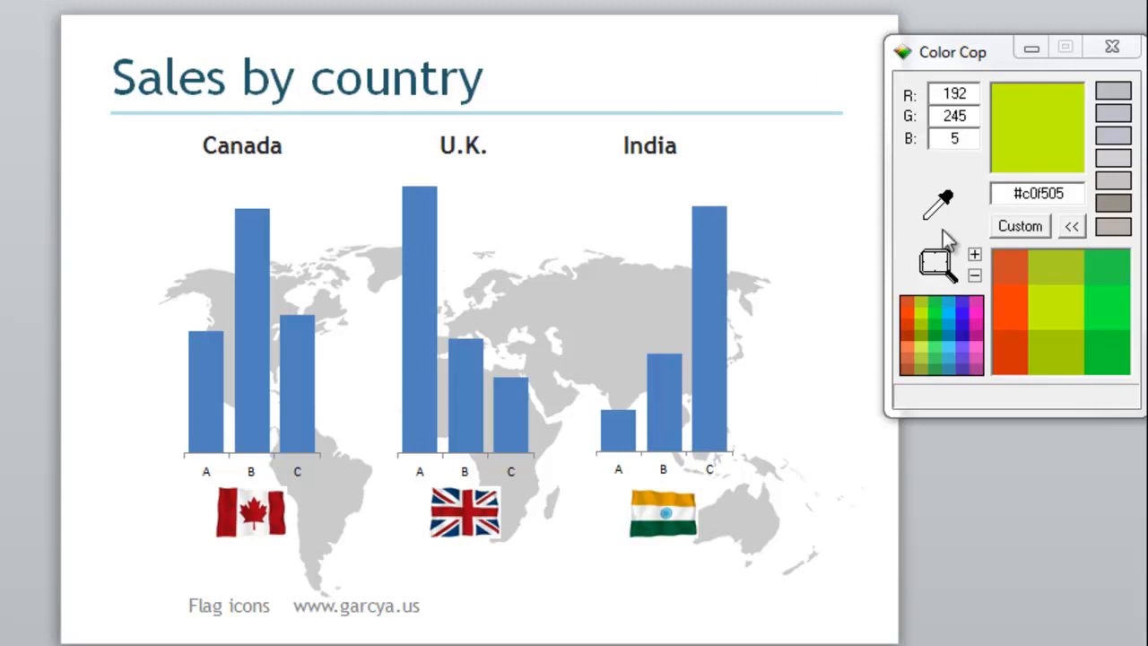
Sample the Canadian flag's red and the British flag's navy blue (RGB 0, 51, 97)
click(529, 355)
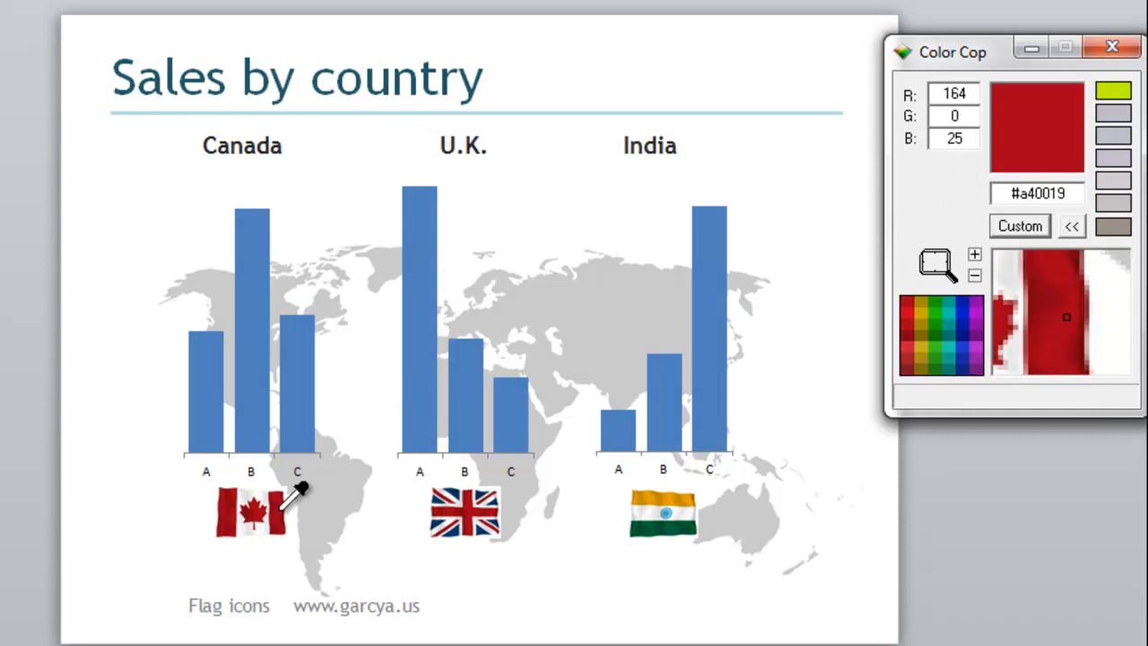
mouse_move(760, 302)
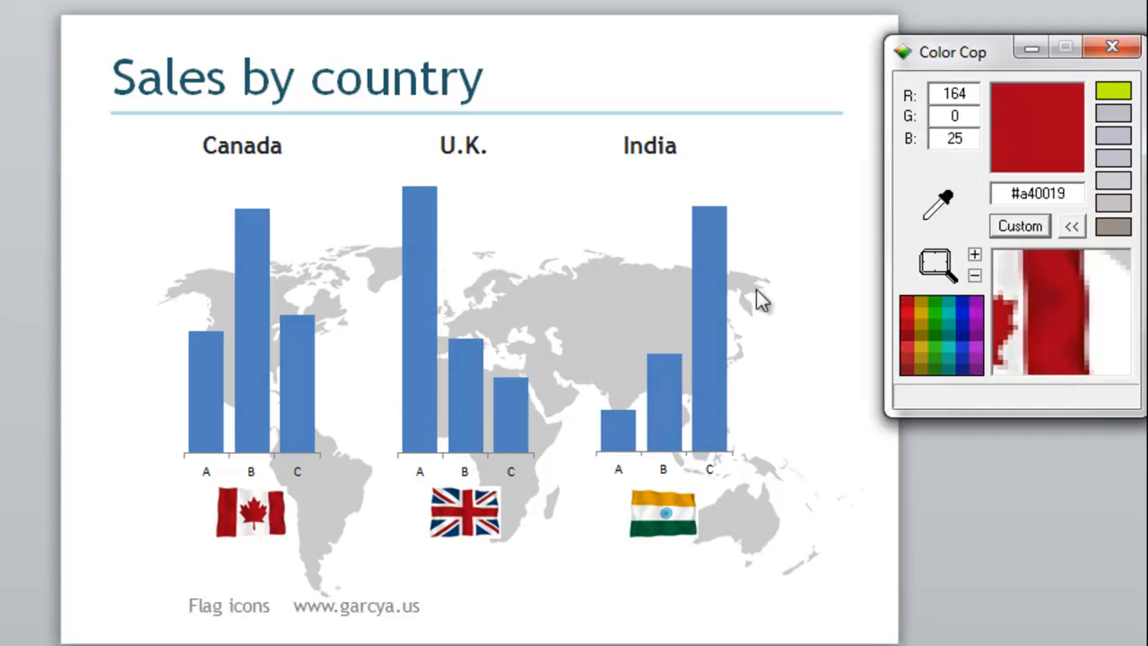
mouse_move(470, 467)
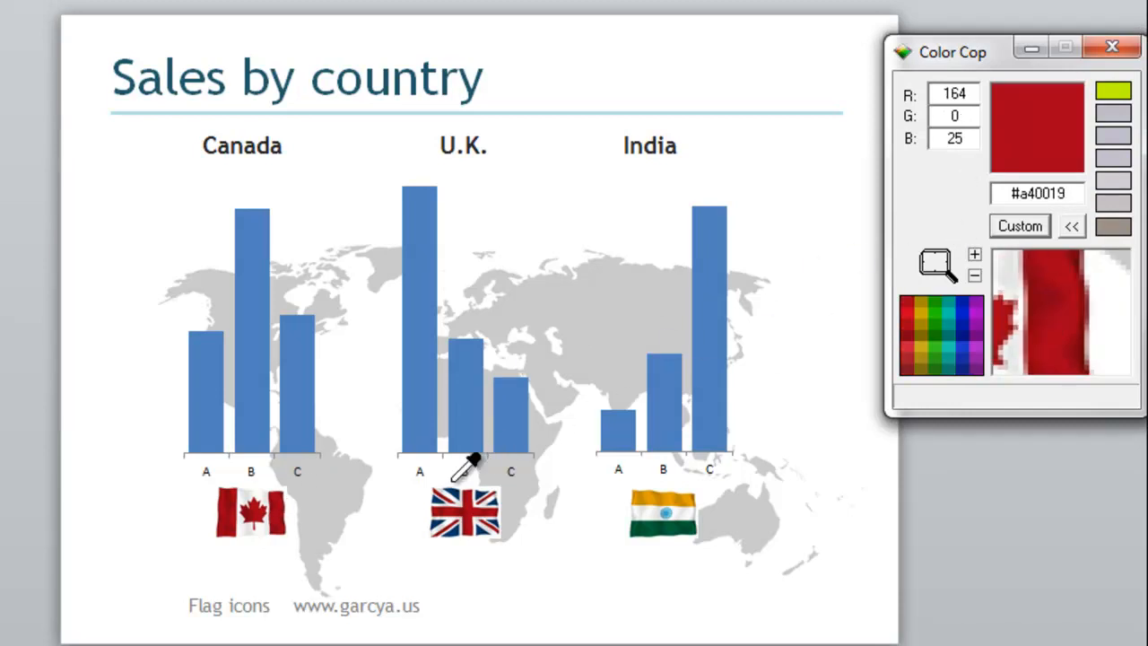
click(464, 509)
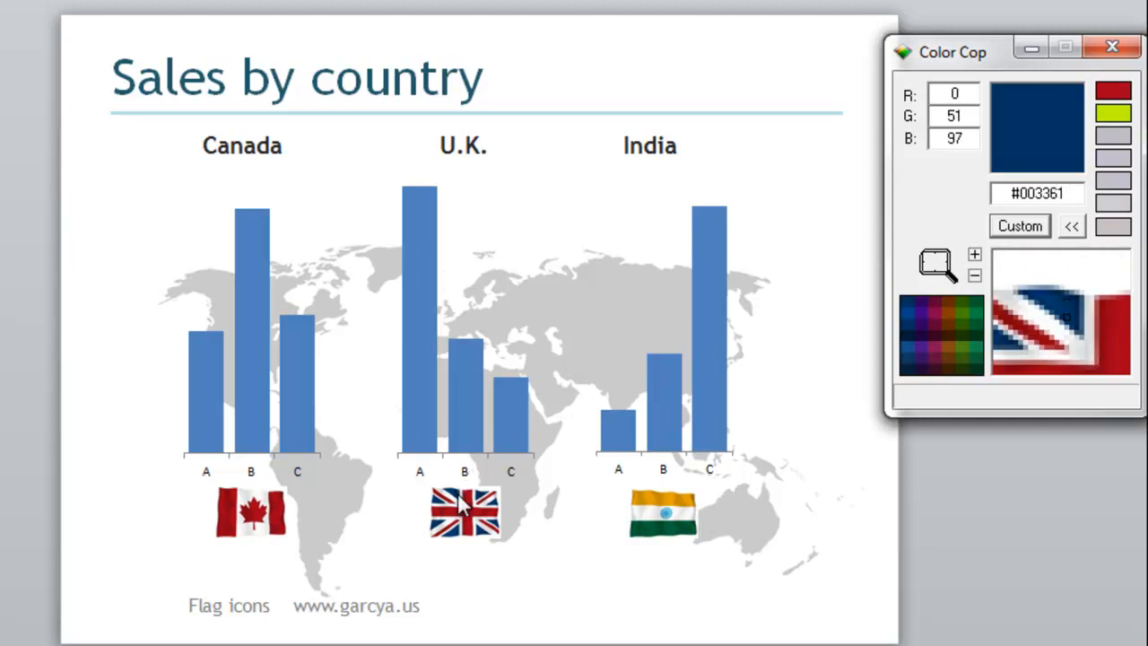
mouse_move(735, 436)
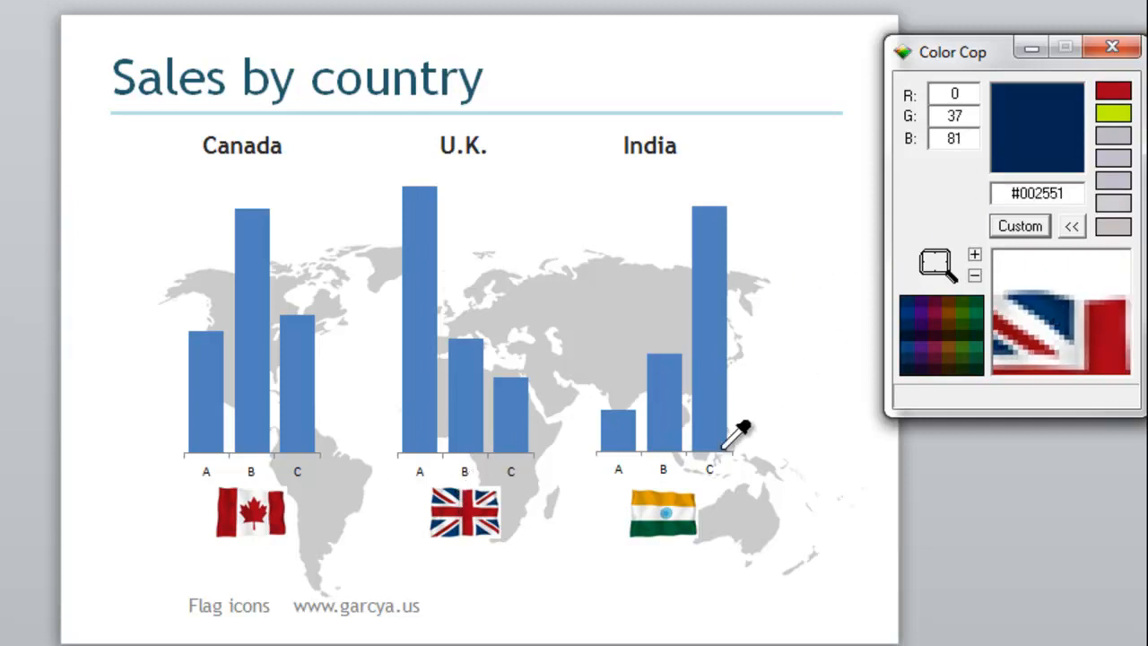
mouse_move(685, 493)
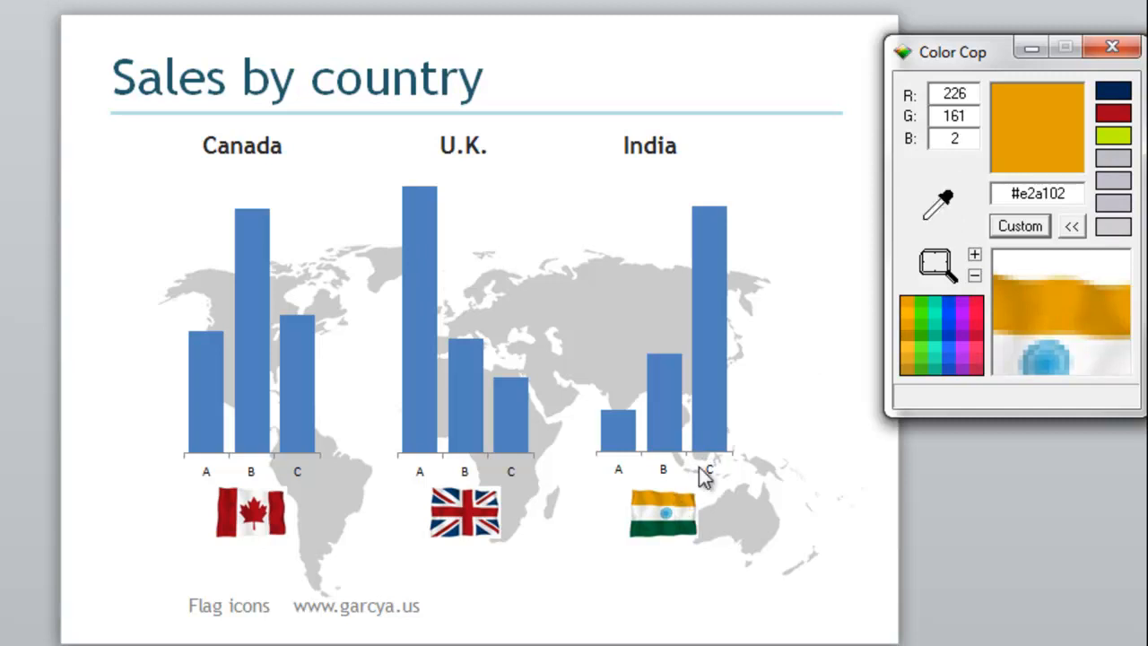
mouse_move(1123, 93)
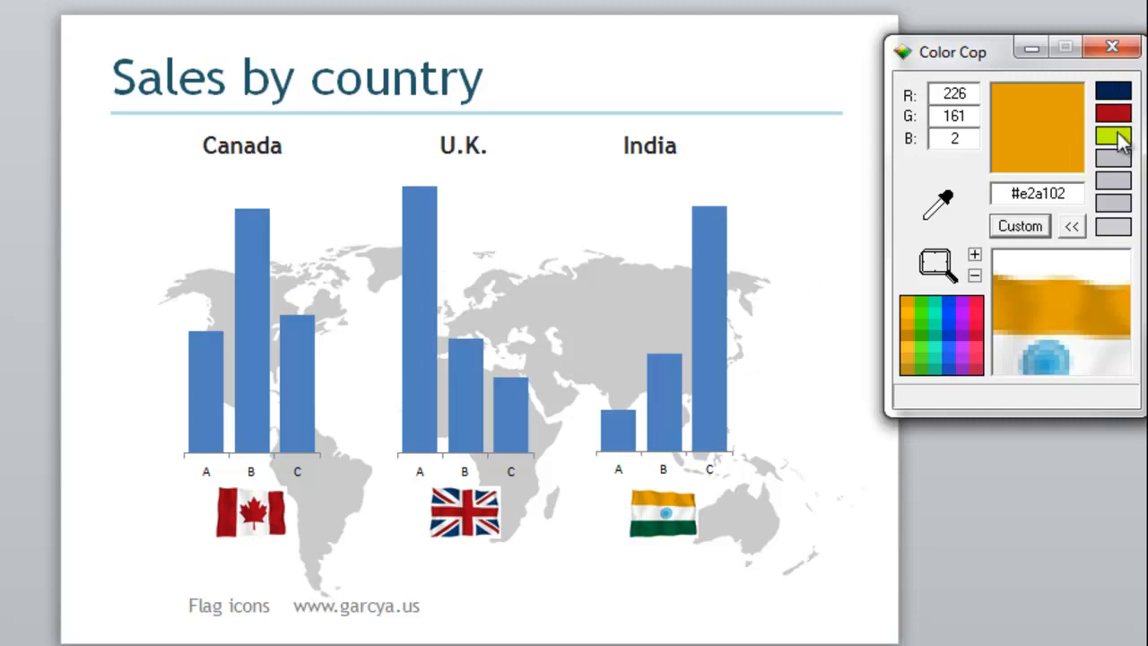
mouse_move(1026, 127)
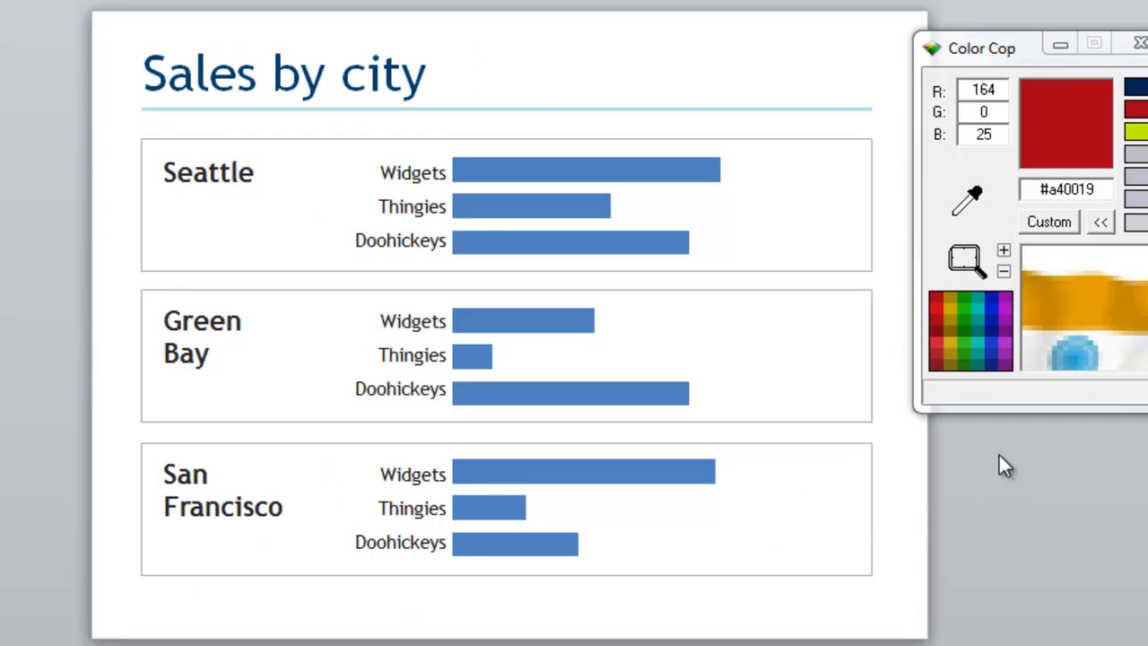
mouse_move(678, 215)
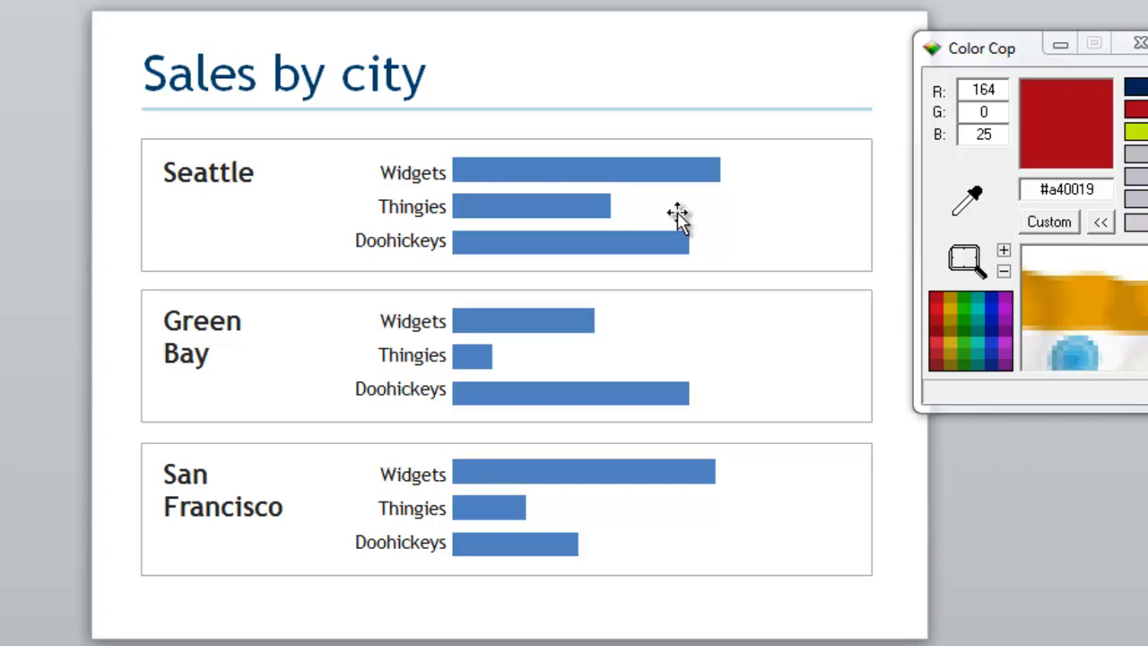
mouse_move(565, 145)
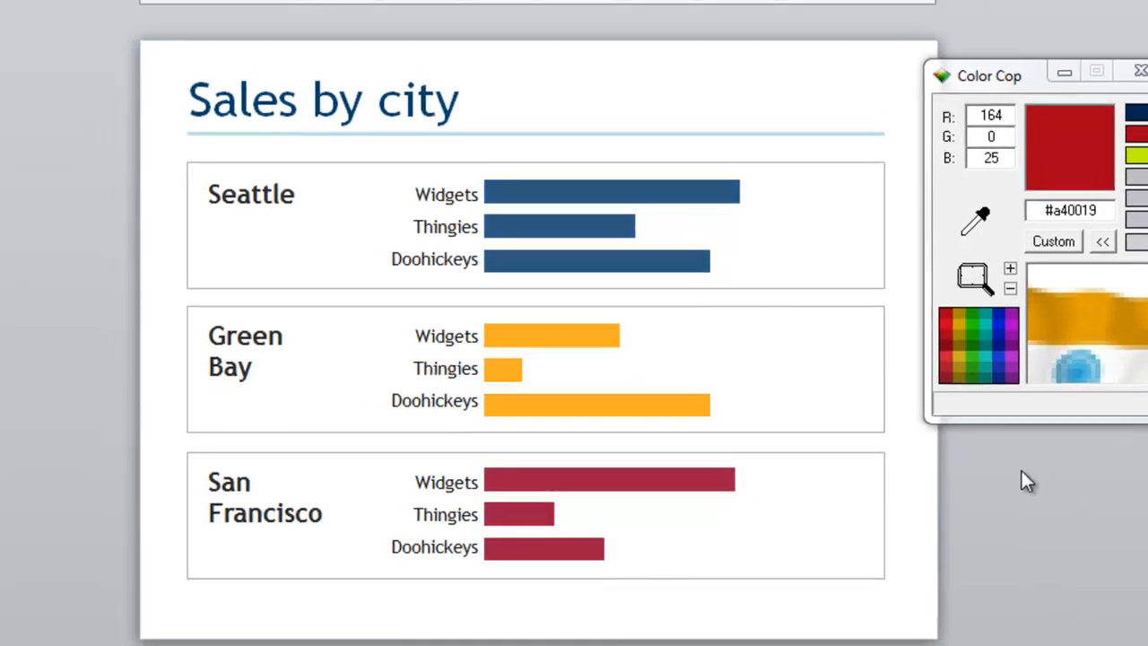
mouse_move(717, 251)
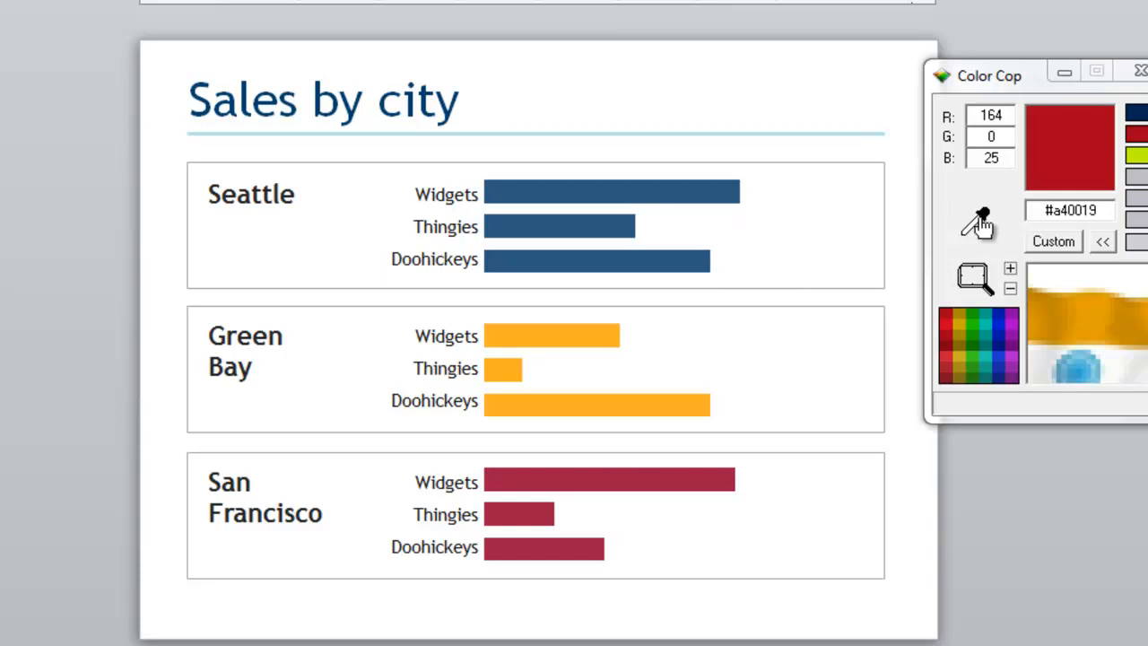
mouse_move(610, 172)
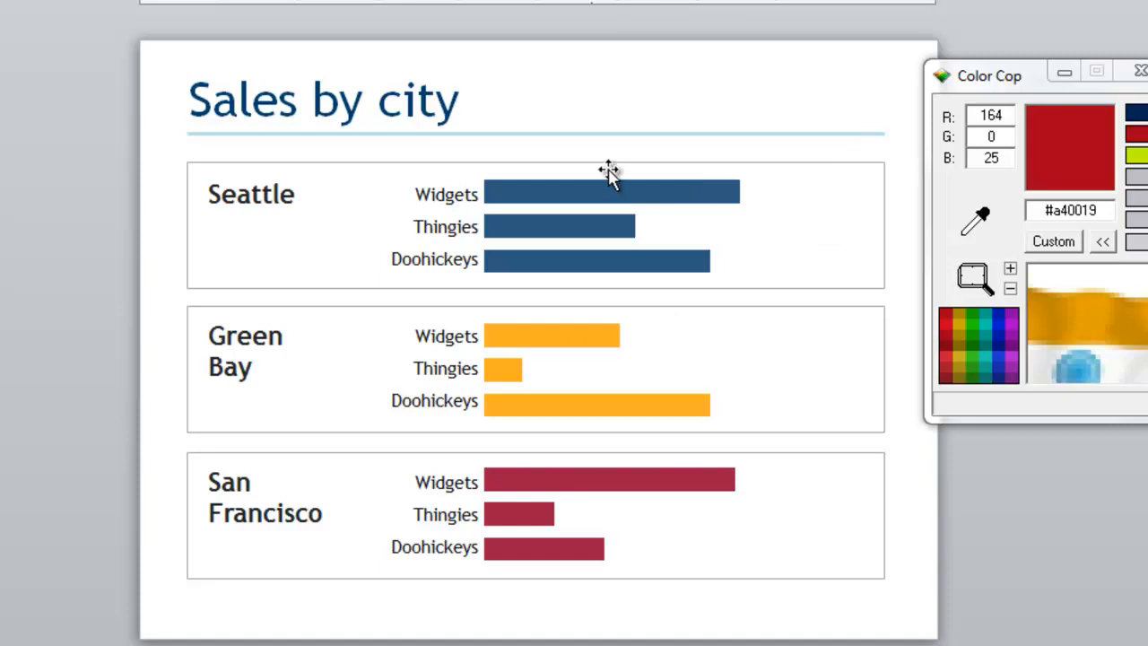
mouse_move(520, 206)
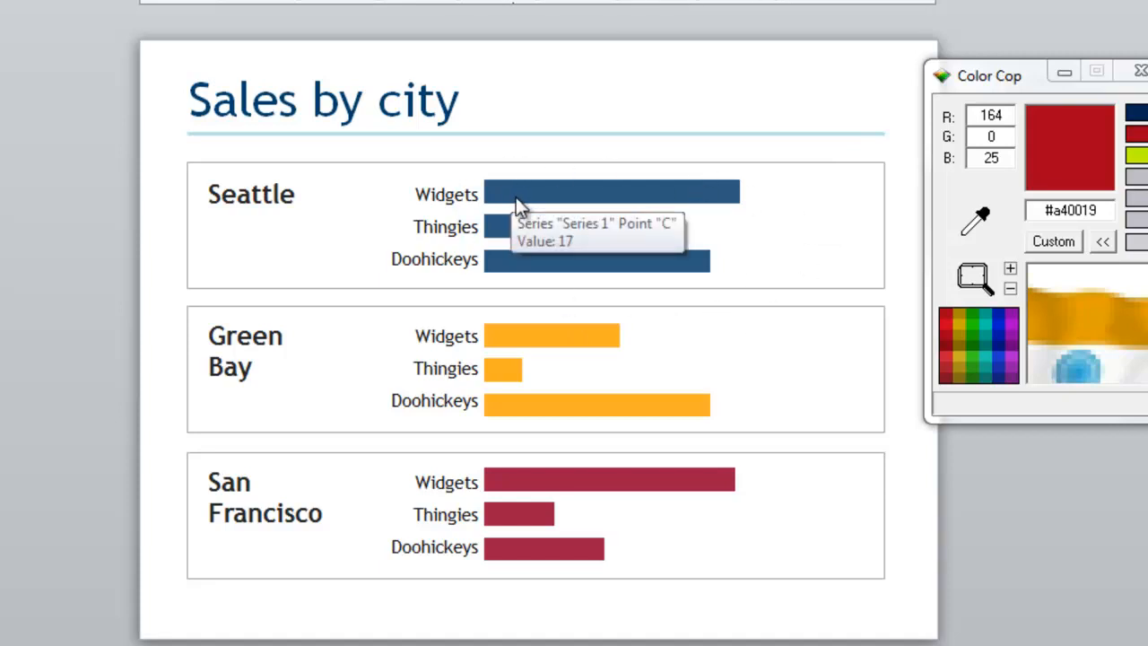
mouse_move(596, 269)
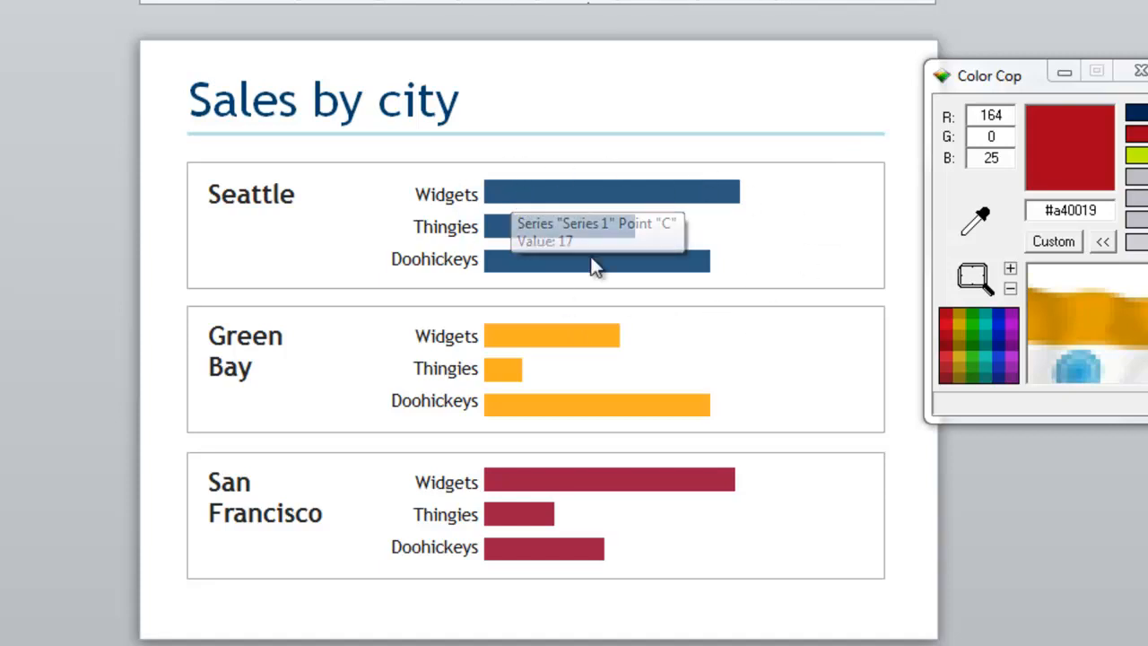
mouse_move(547, 344)
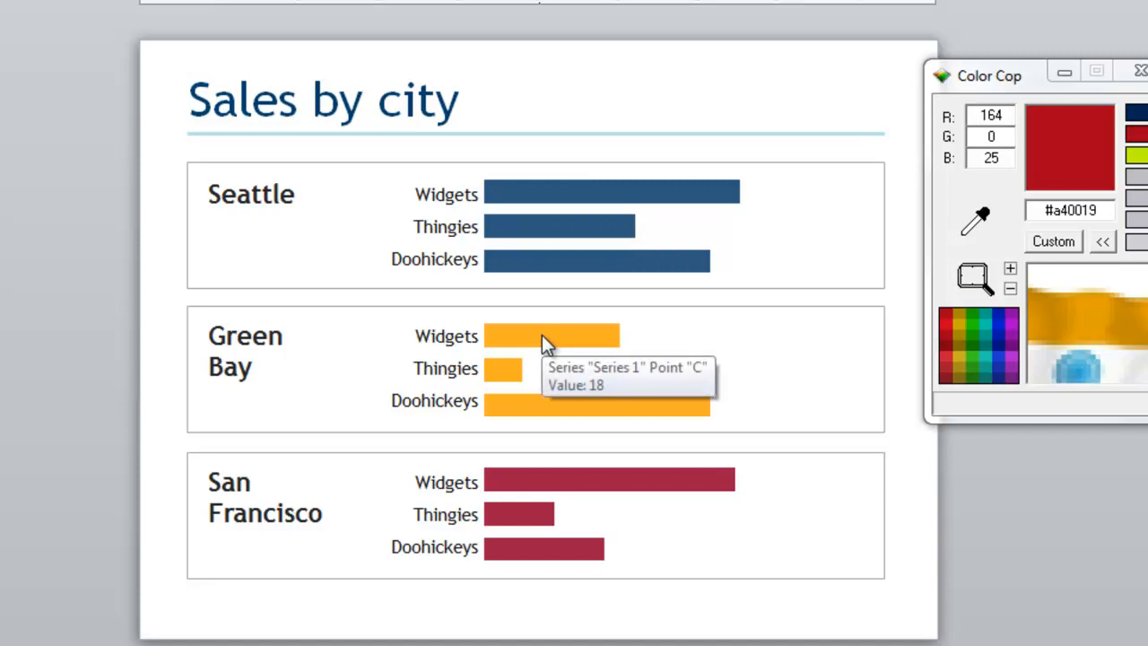
mouse_move(552, 484)
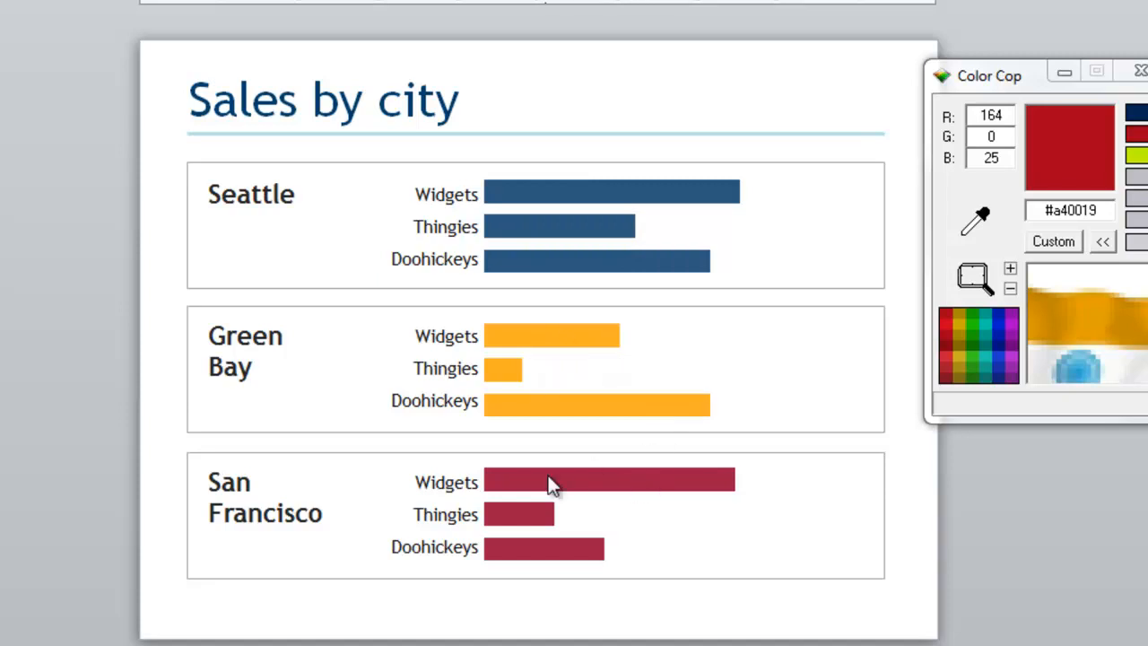
mouse_move(553, 483)
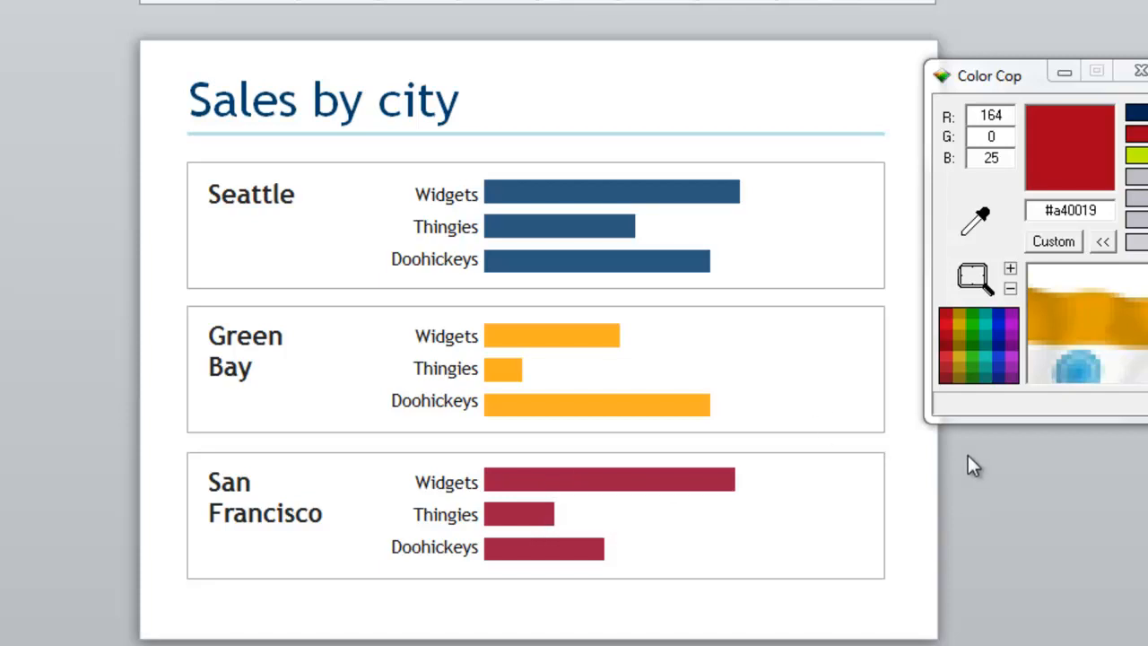
mouse_move(725, 538)
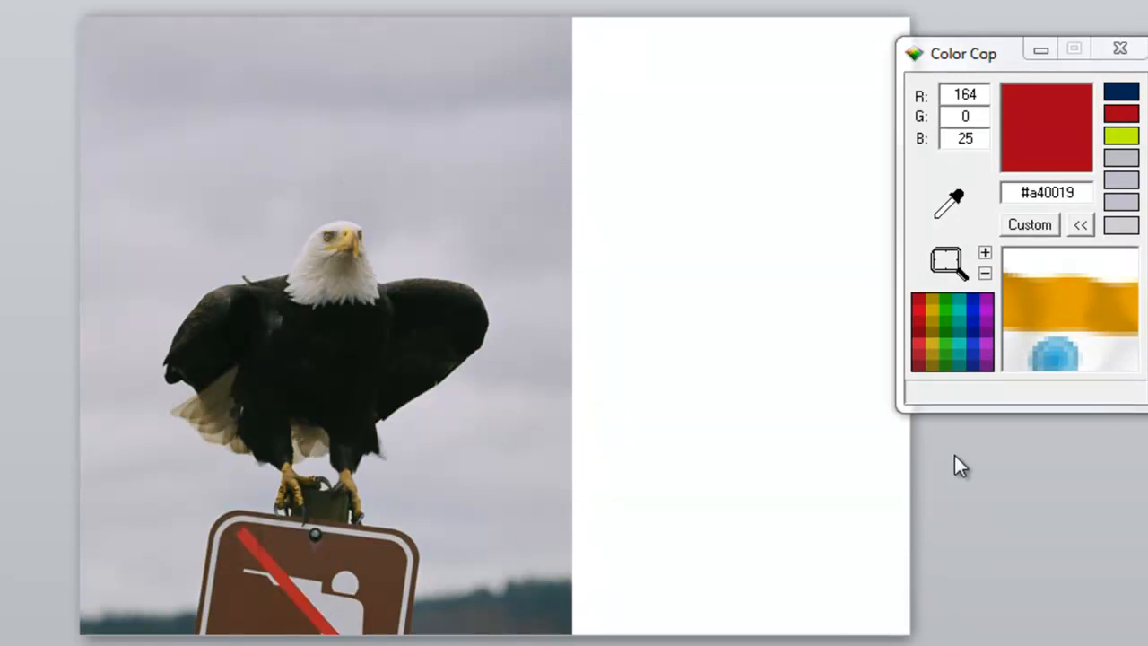
mouse_move(545, 560)
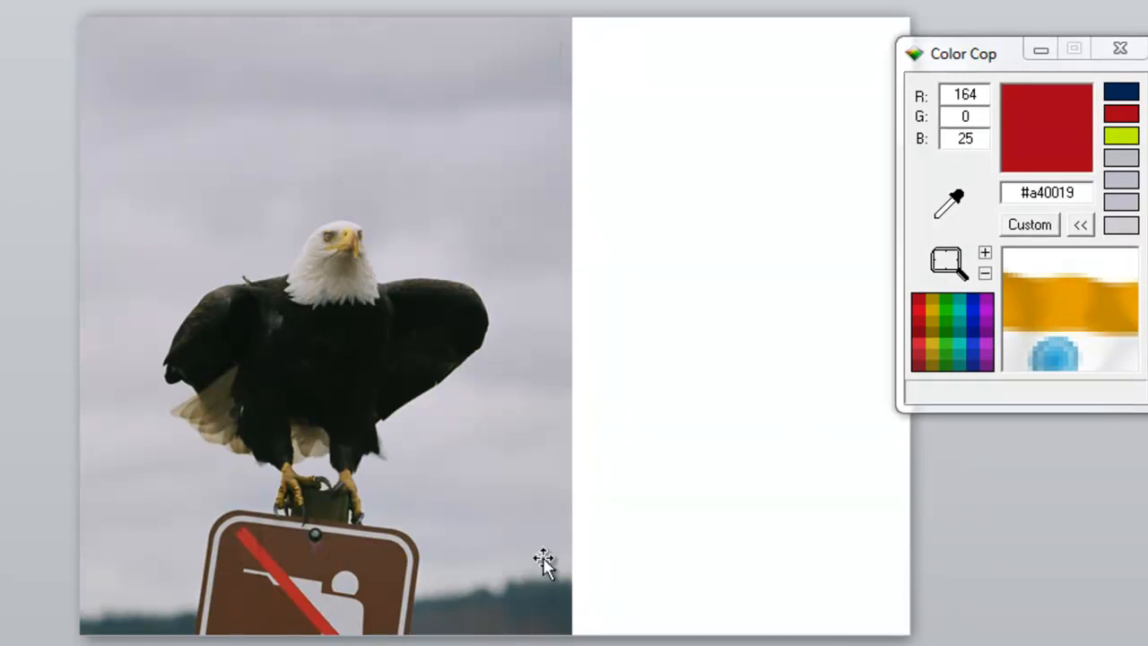
mouse_move(851, 176)
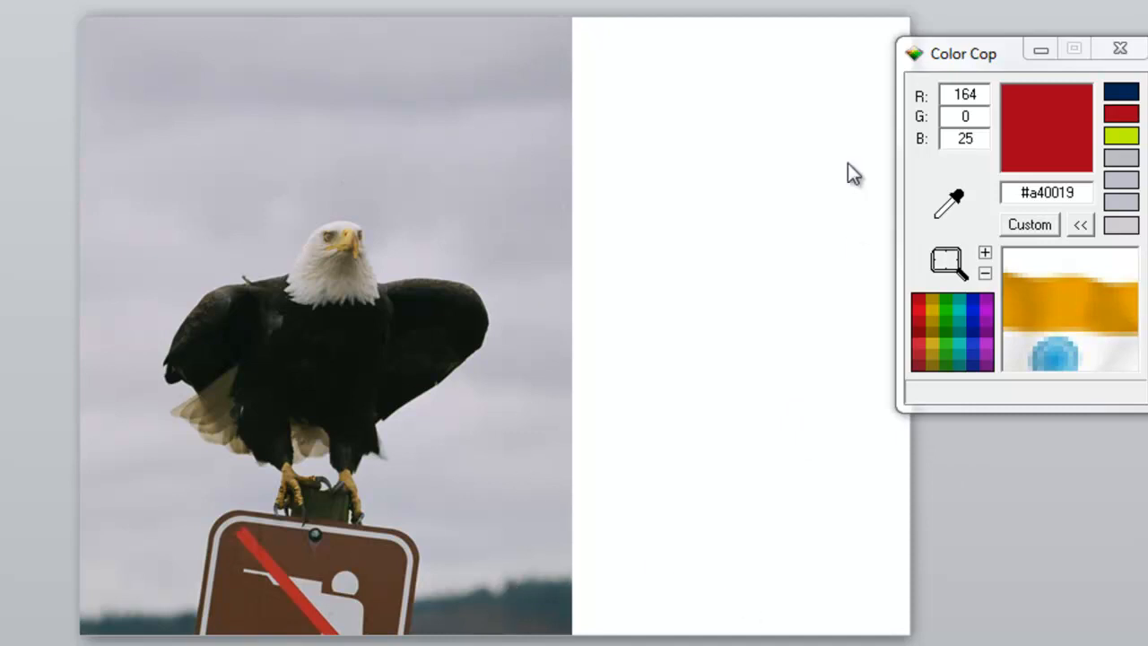
mouse_move(889, 260)
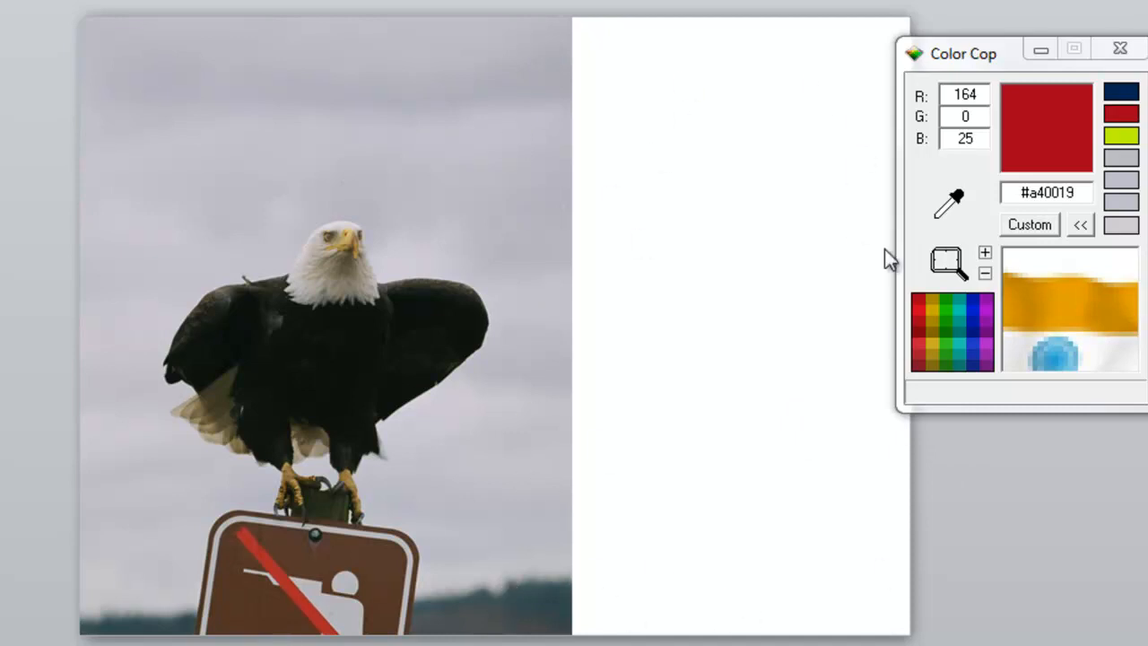
mouse_move(574, 25)
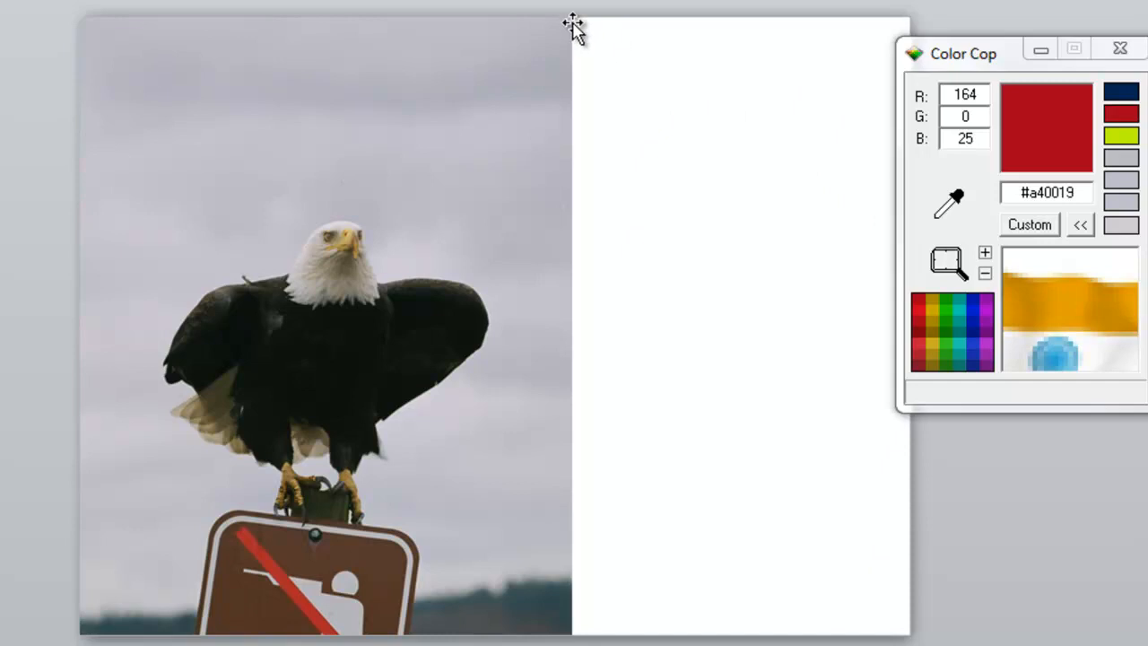
mouse_move(534, 574)
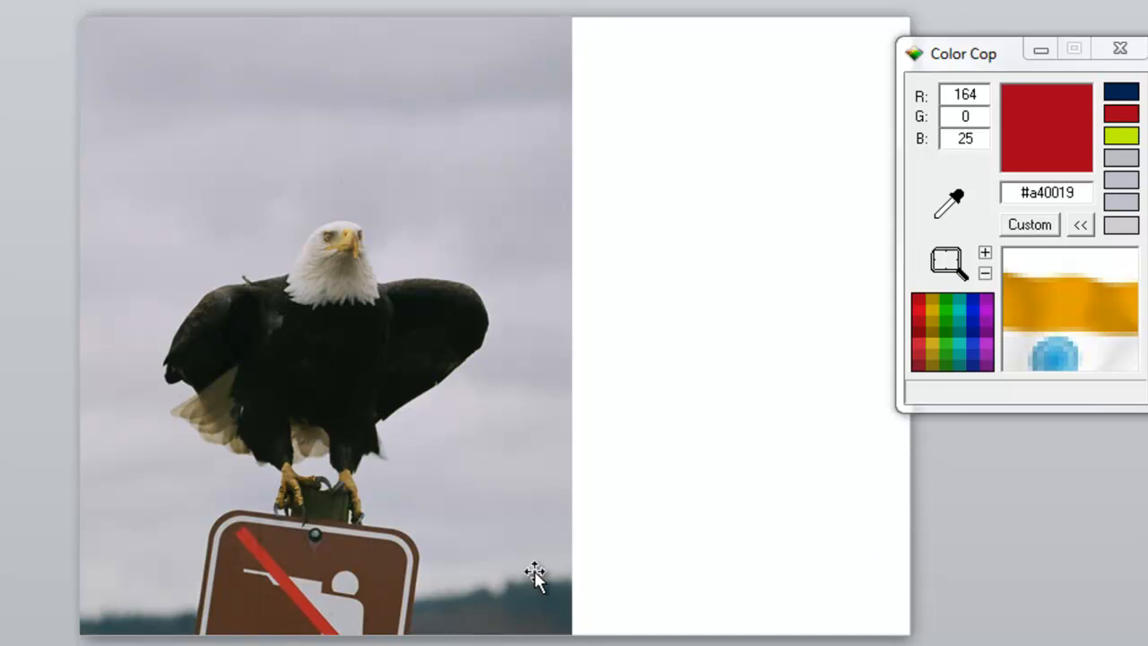
mouse_move(769, 564)
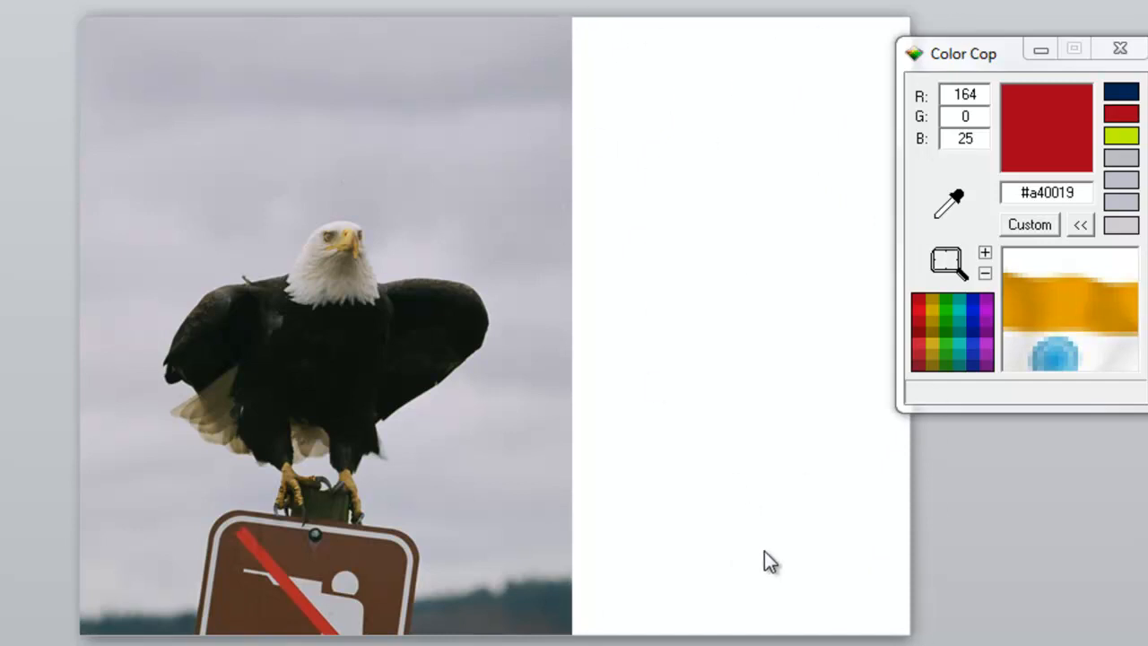
mouse_move(534, 439)
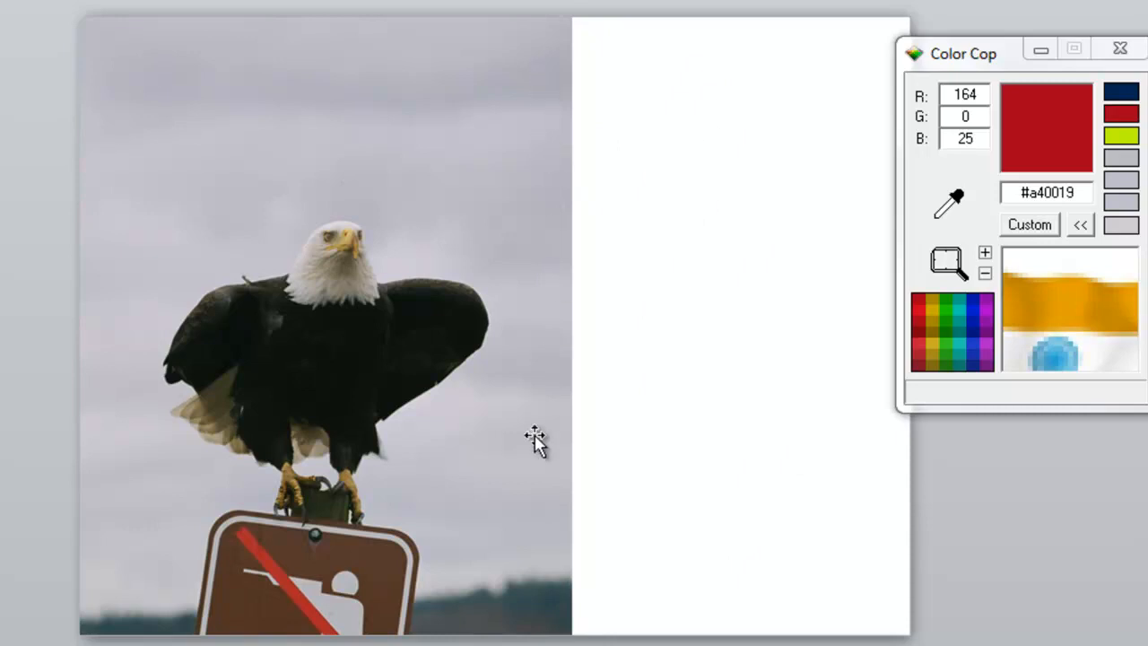
mouse_move(727, 276)
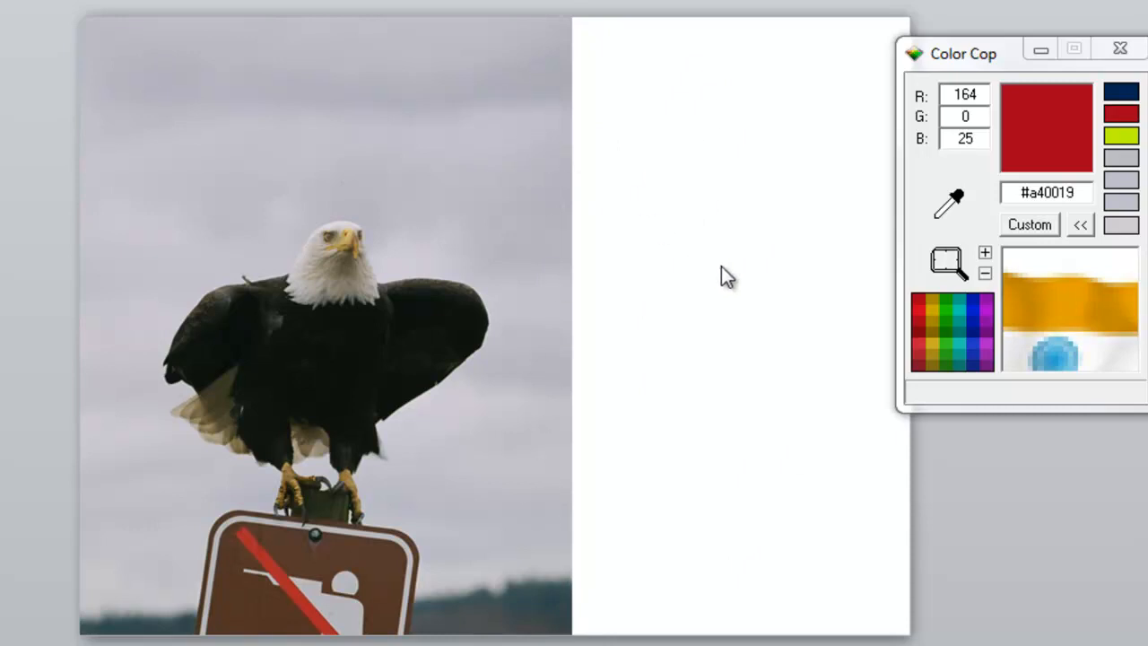
mouse_move(726, 575)
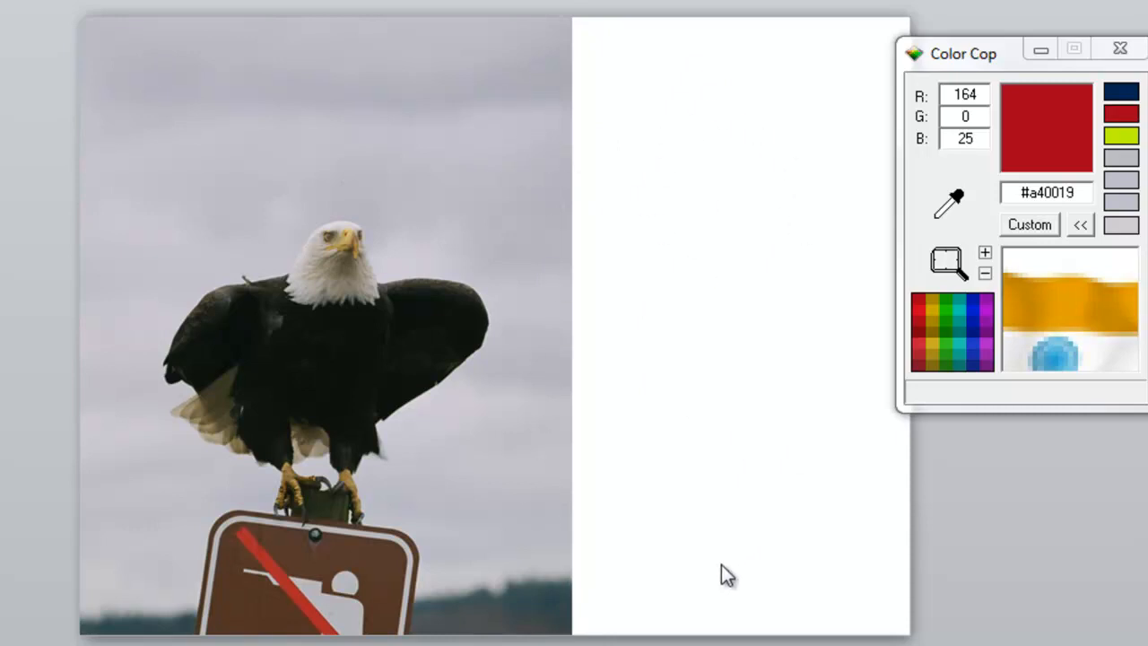
mouse_move(962, 552)
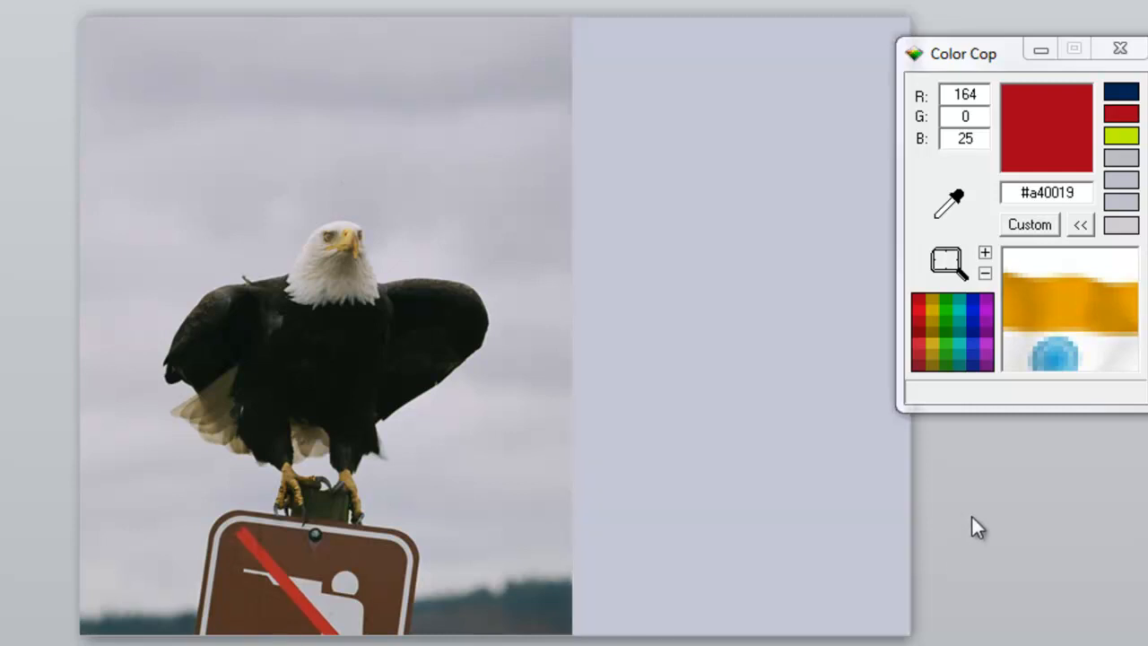
Sample the pale grey sky of the eagle photo, reading RGB 186, 185, 192 (#bab9c0)
drag(963, 54, 1004, 27)
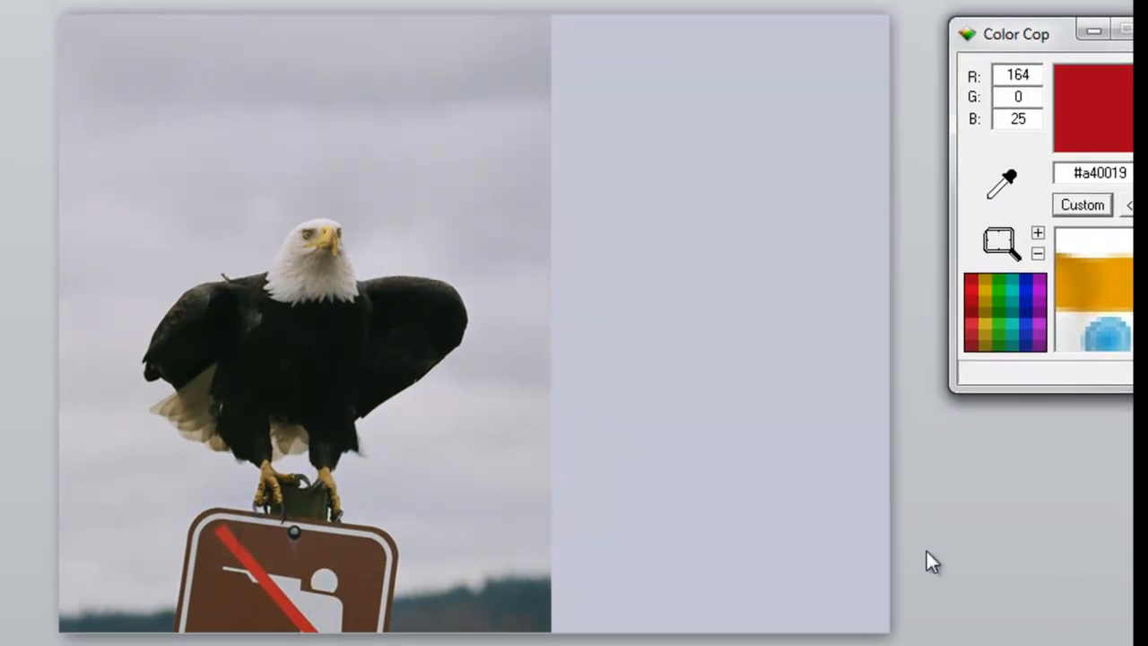
mouse_move(1007, 183)
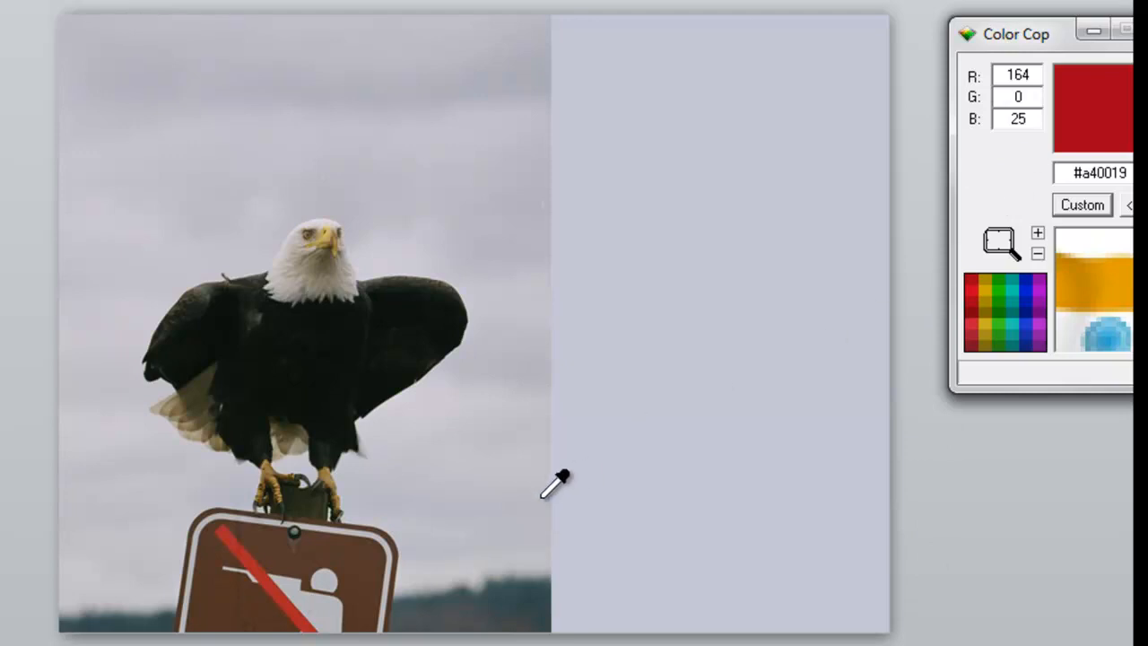
click(767, 327)
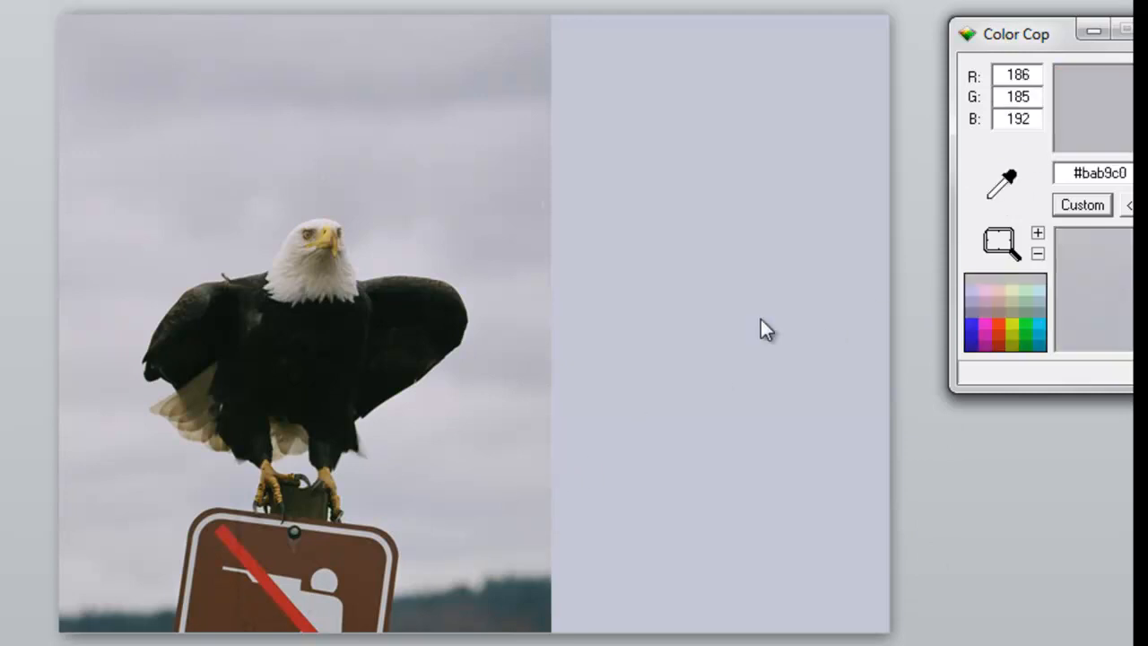
mouse_move(986, 504)
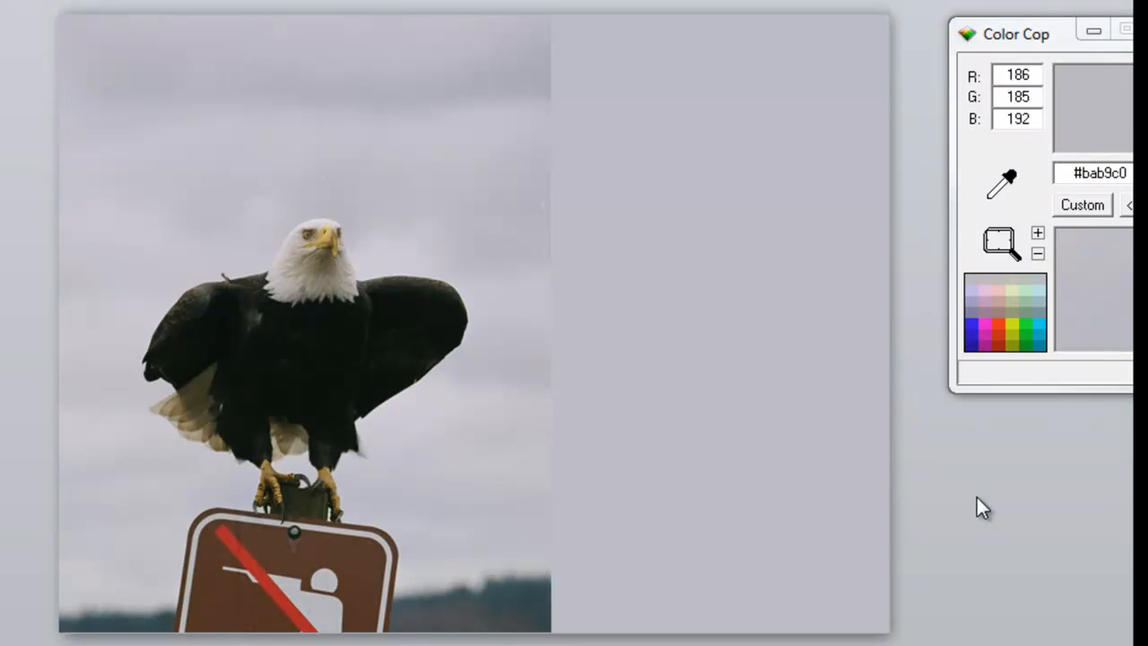
mouse_move(618, 106)
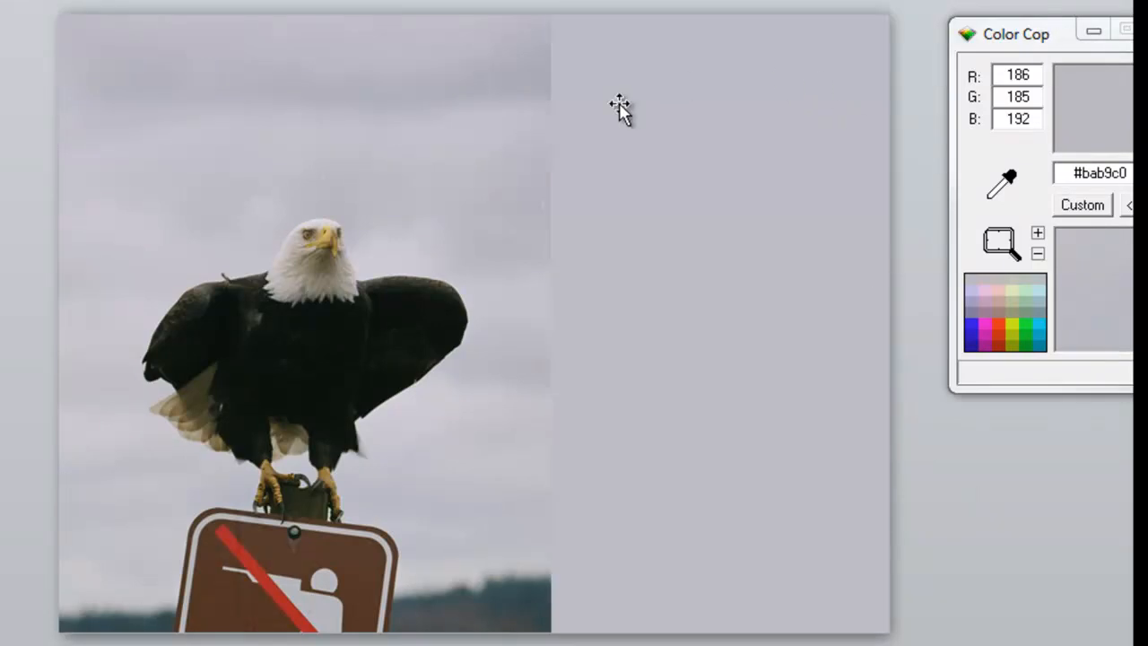
mouse_move(977, 188)
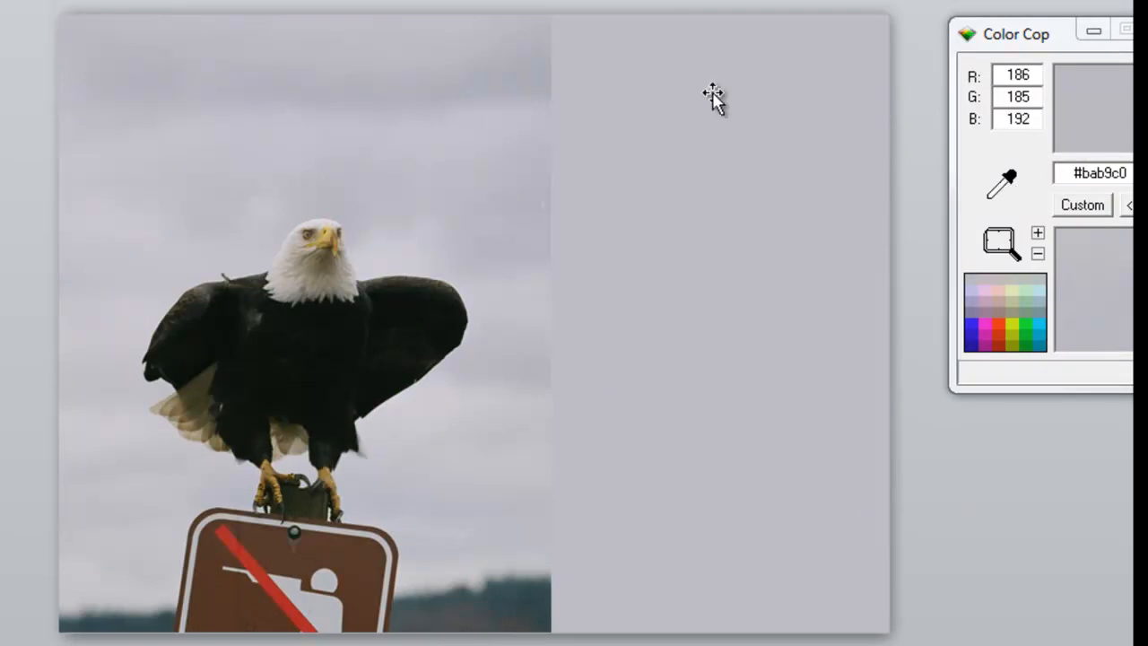
mouse_move(724, 133)
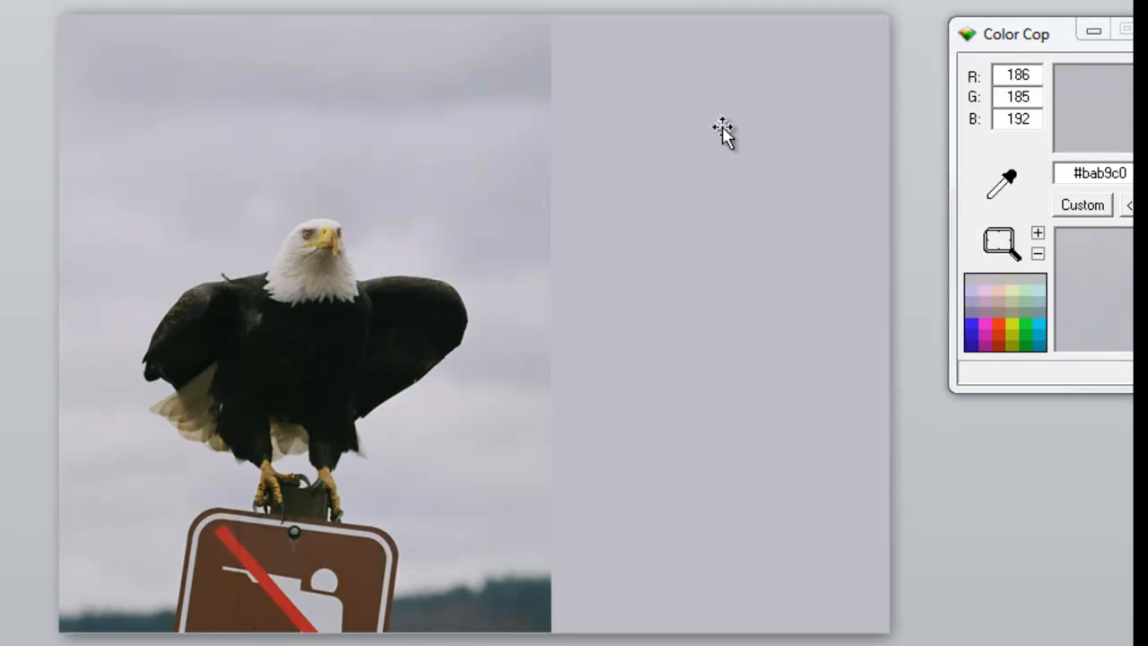
mouse_move(996, 185)
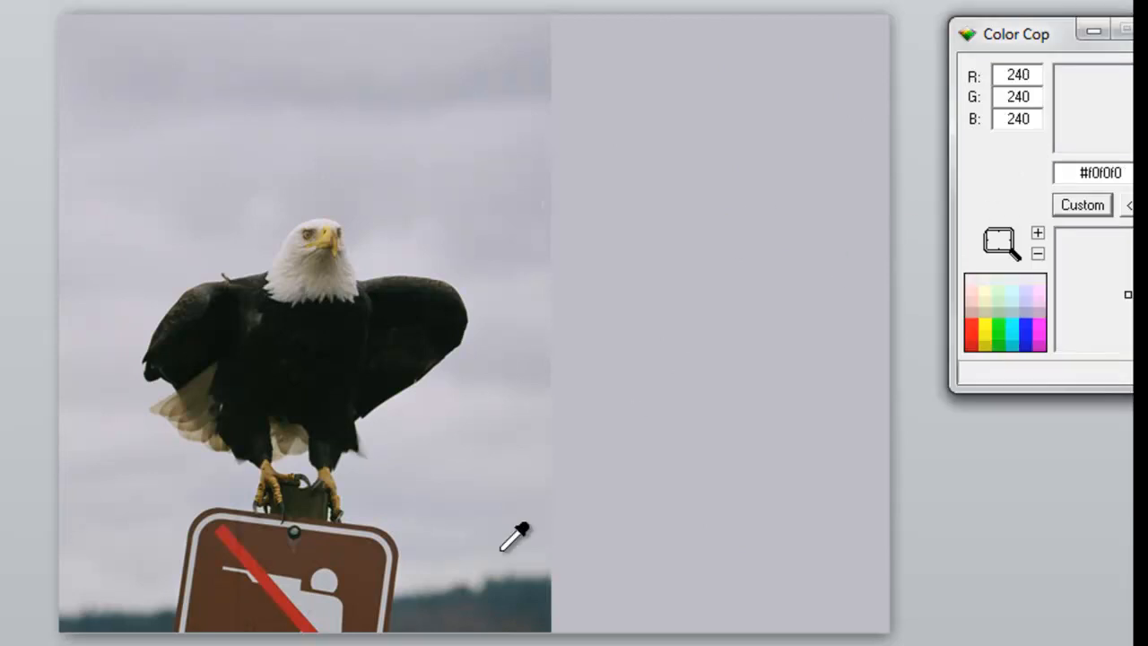
Sample a dark colour from the photo for the right-hand panel's near-black fill
click(520, 565)
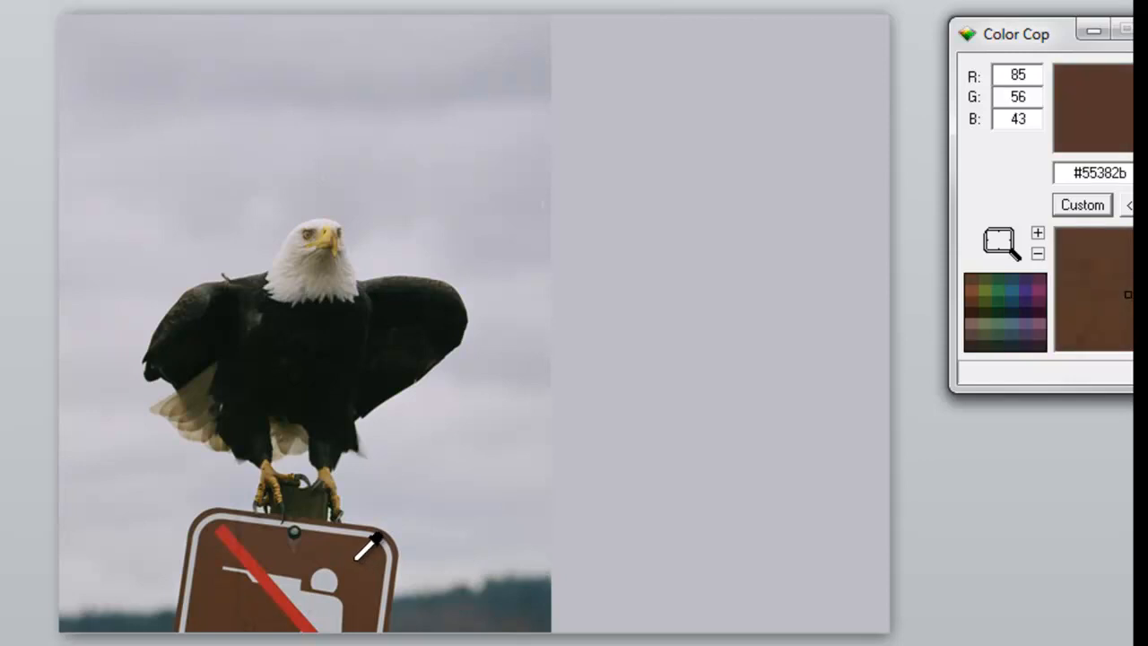
click(398, 326)
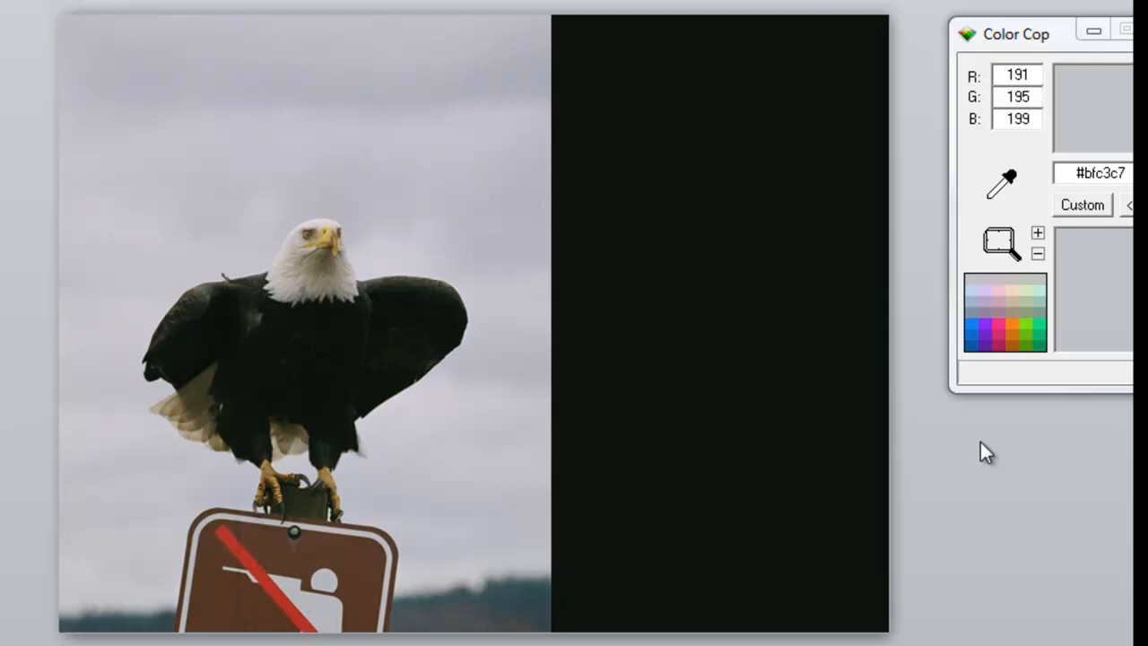
mouse_move(639, 96)
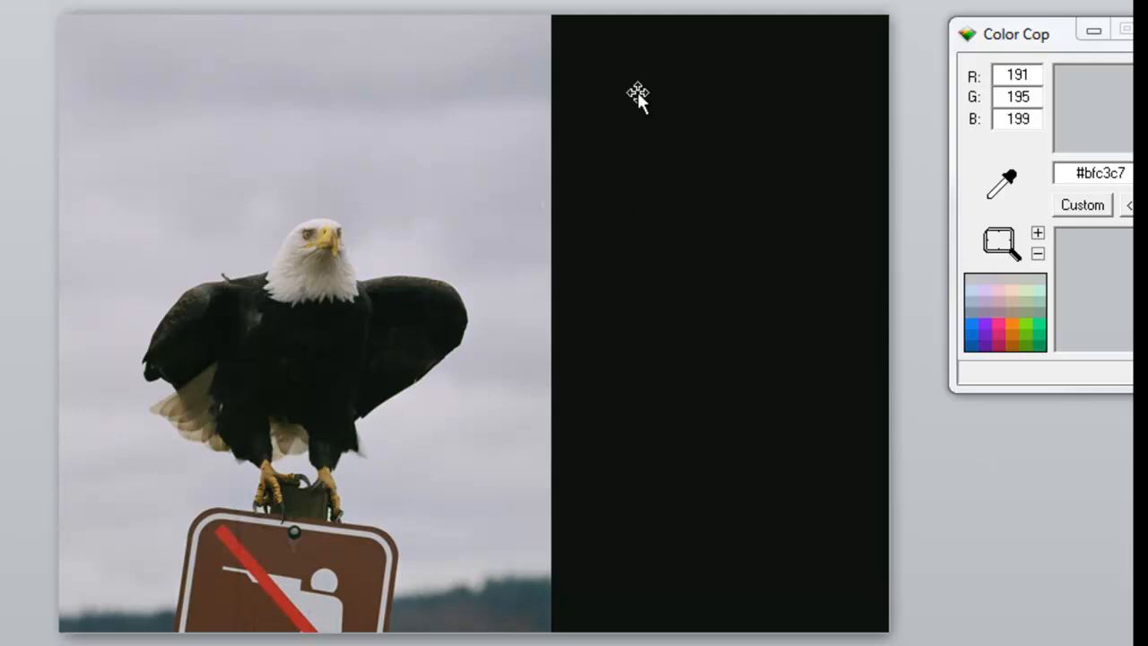
mouse_move(916, 161)
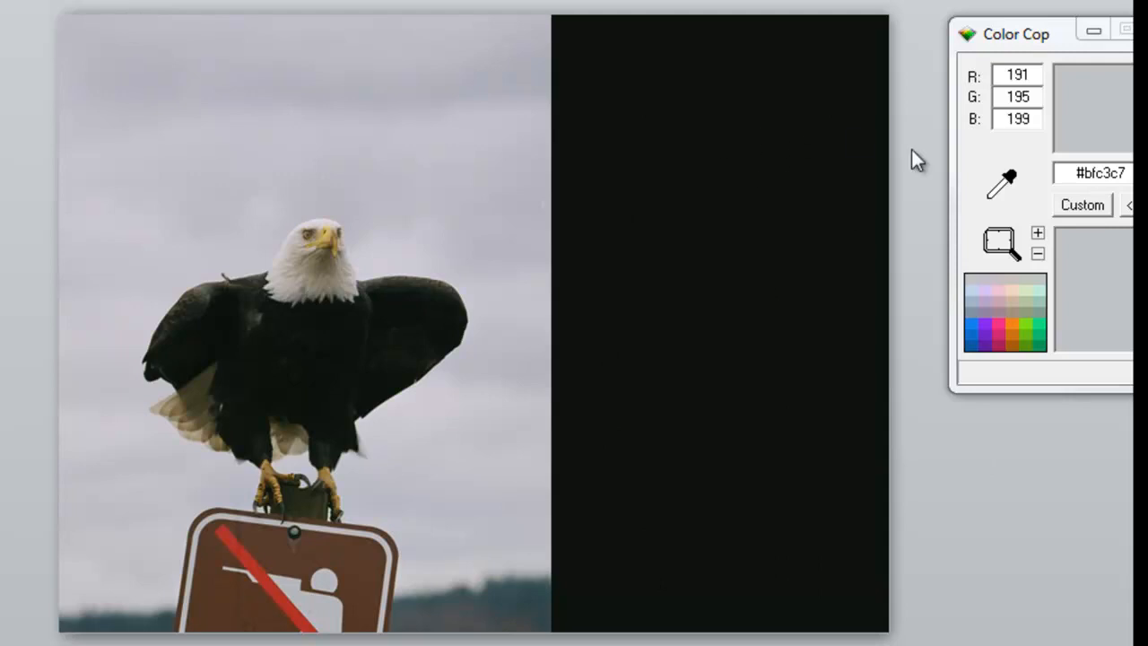
mouse_move(1012, 185)
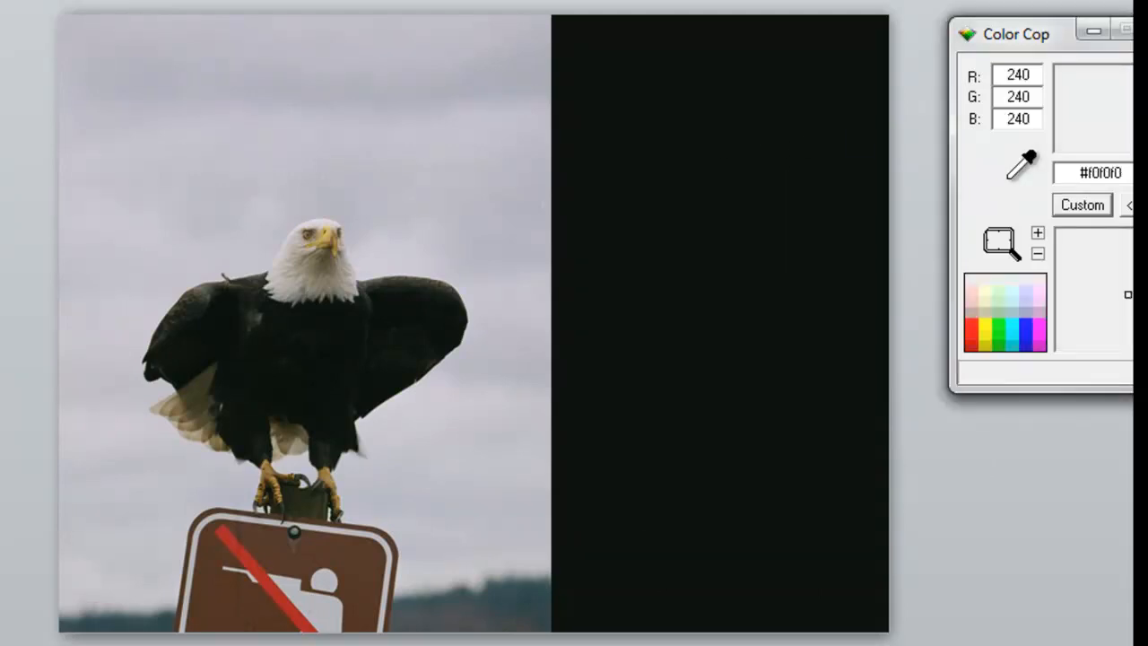
mouse_move(403, 260)
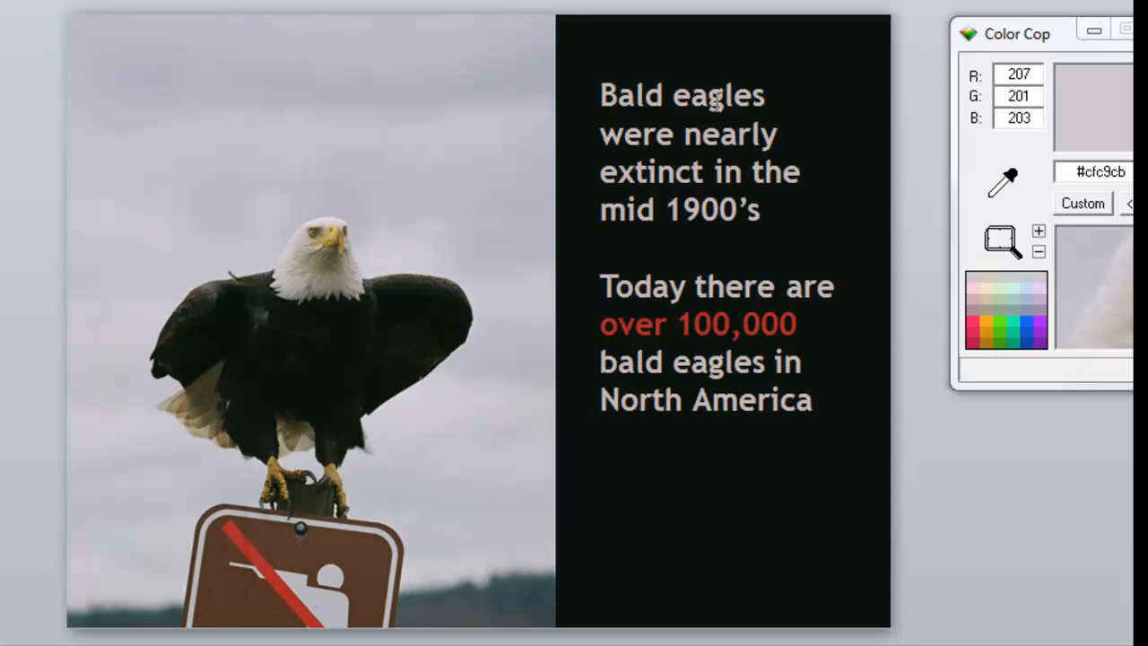
mouse_move(280, 272)
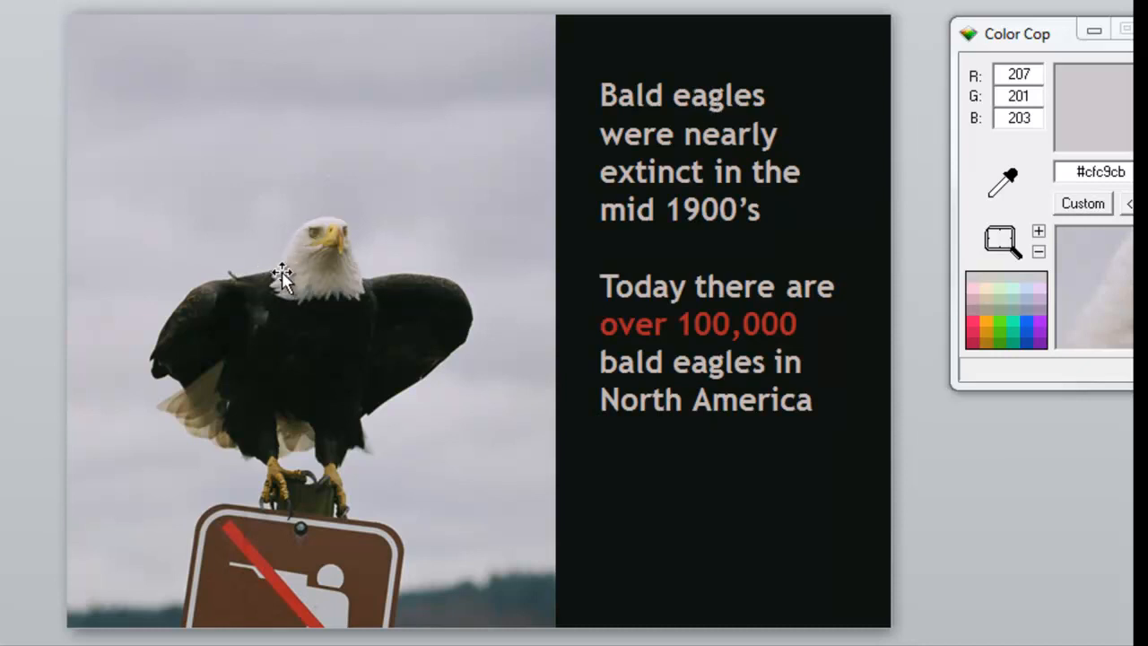
mouse_move(749, 319)
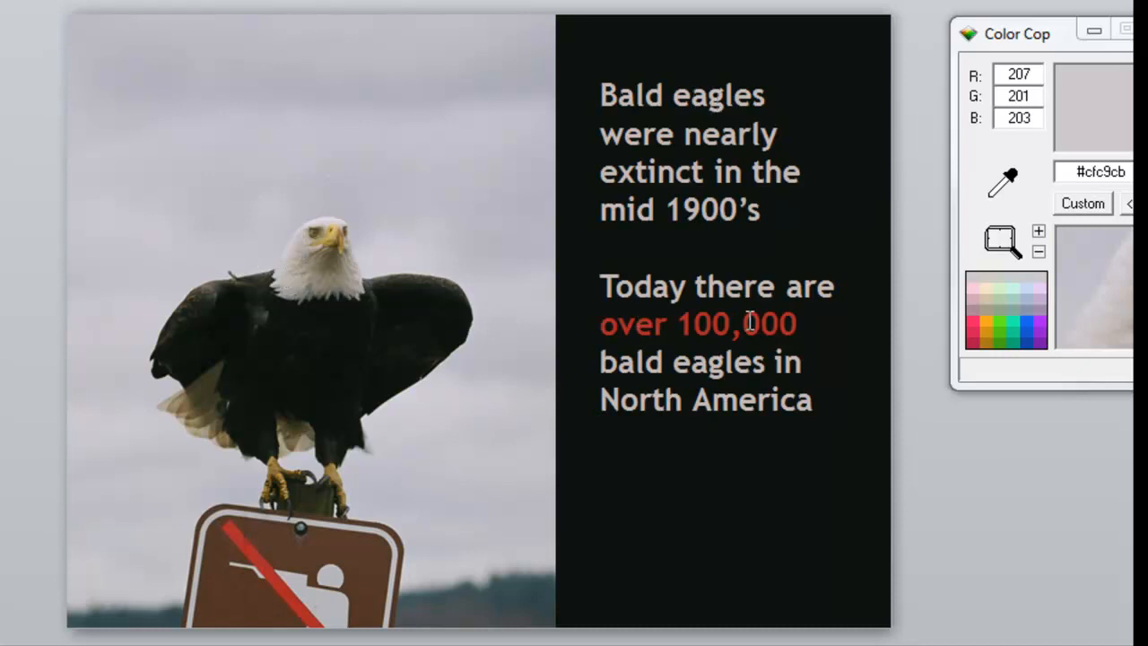
mouse_move(301, 614)
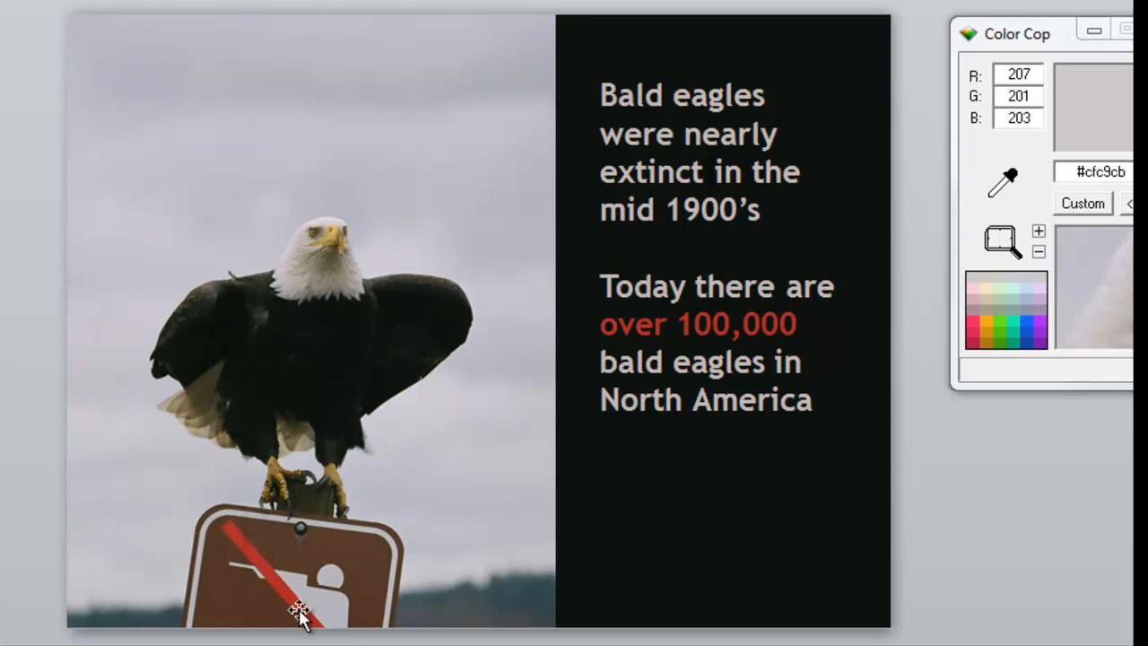
mouse_move(1022, 480)
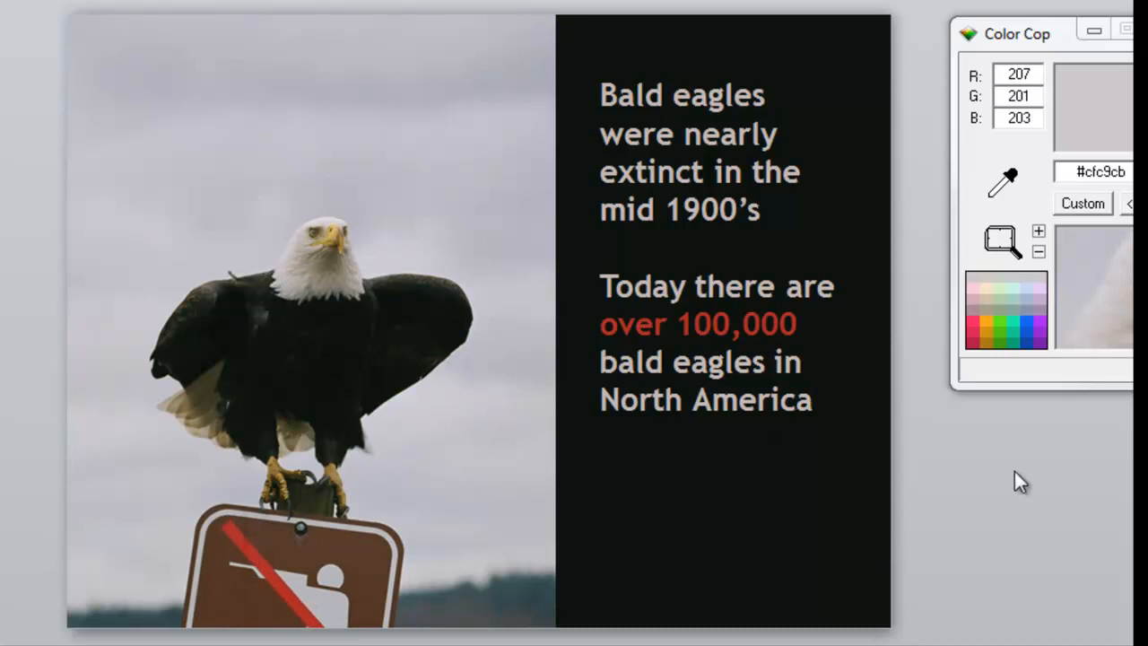
mouse_move(1008, 484)
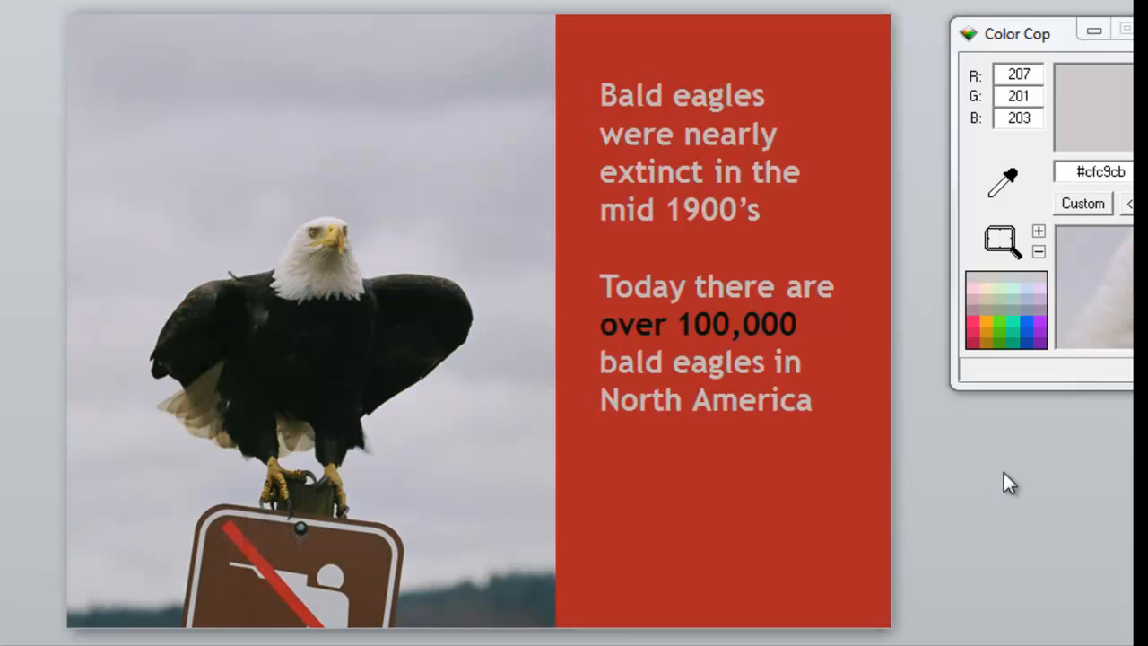
mouse_move(990, 476)
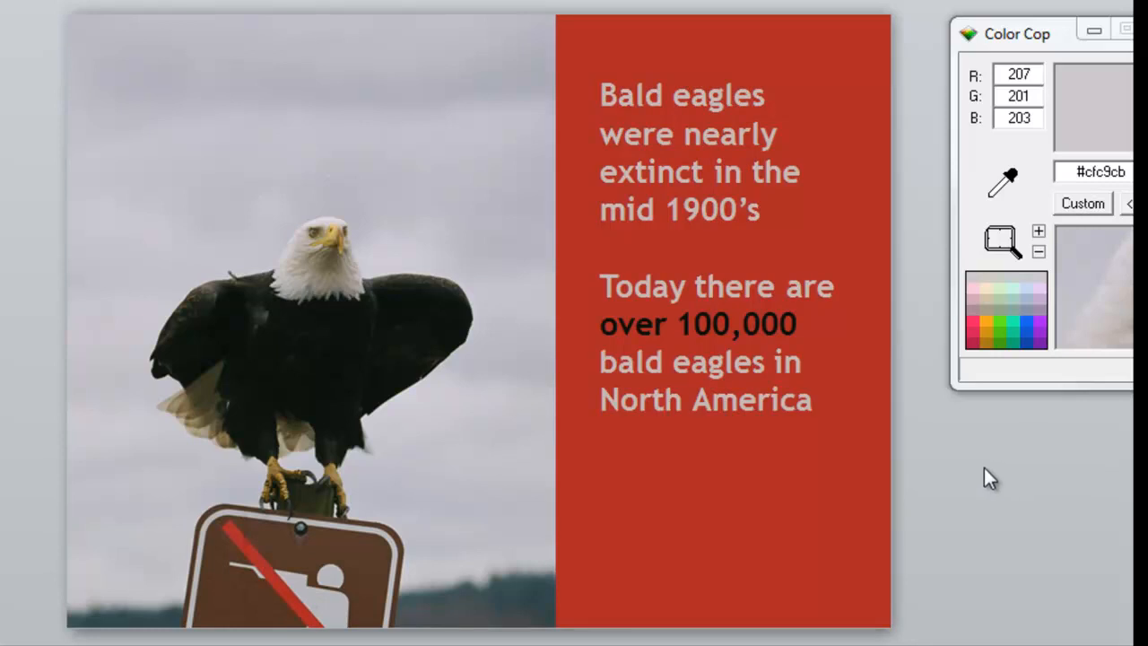
mouse_move(671, 323)
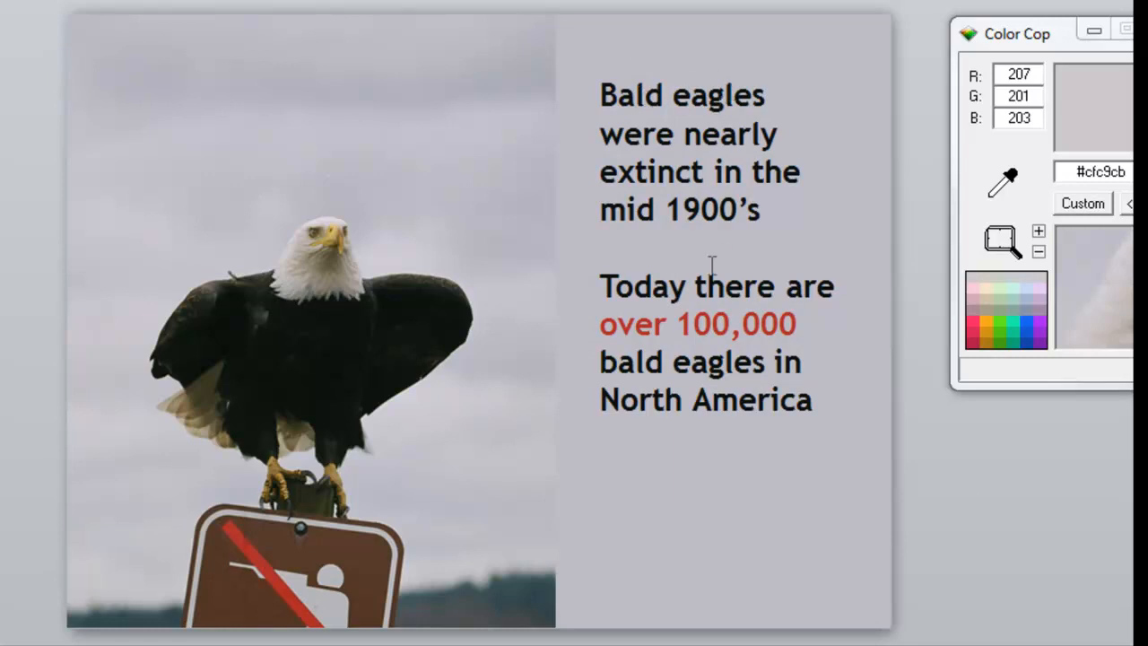
mouse_move(976, 528)
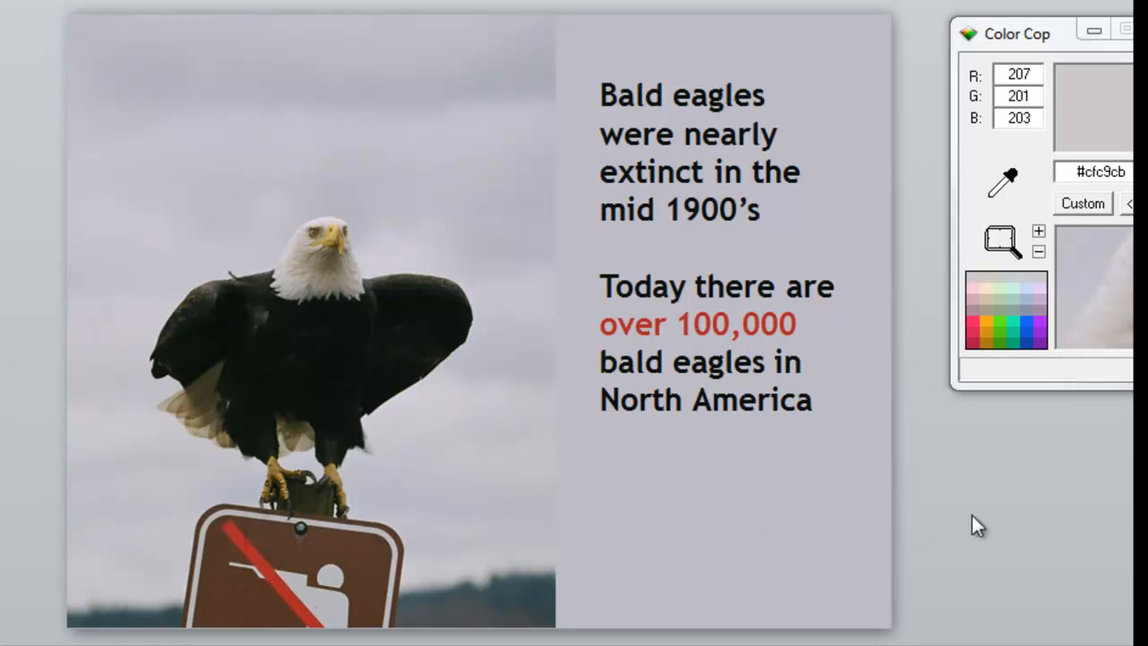